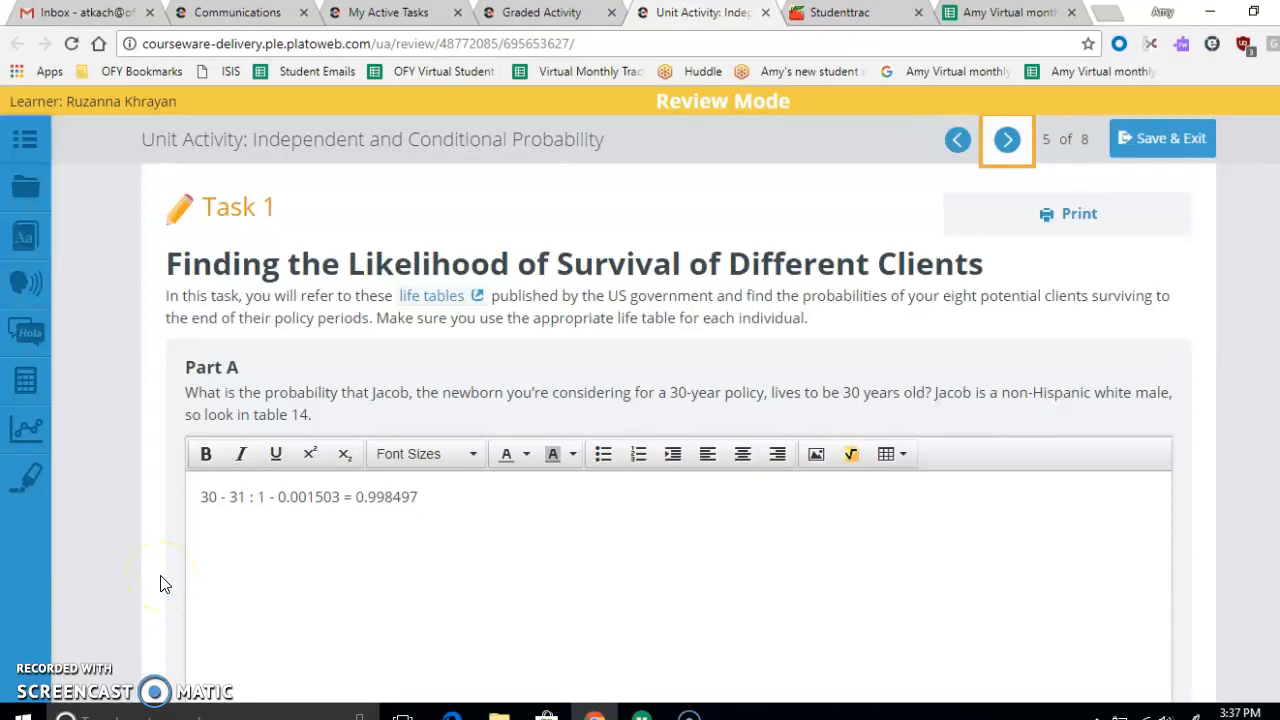
mouse_move(295, 583)
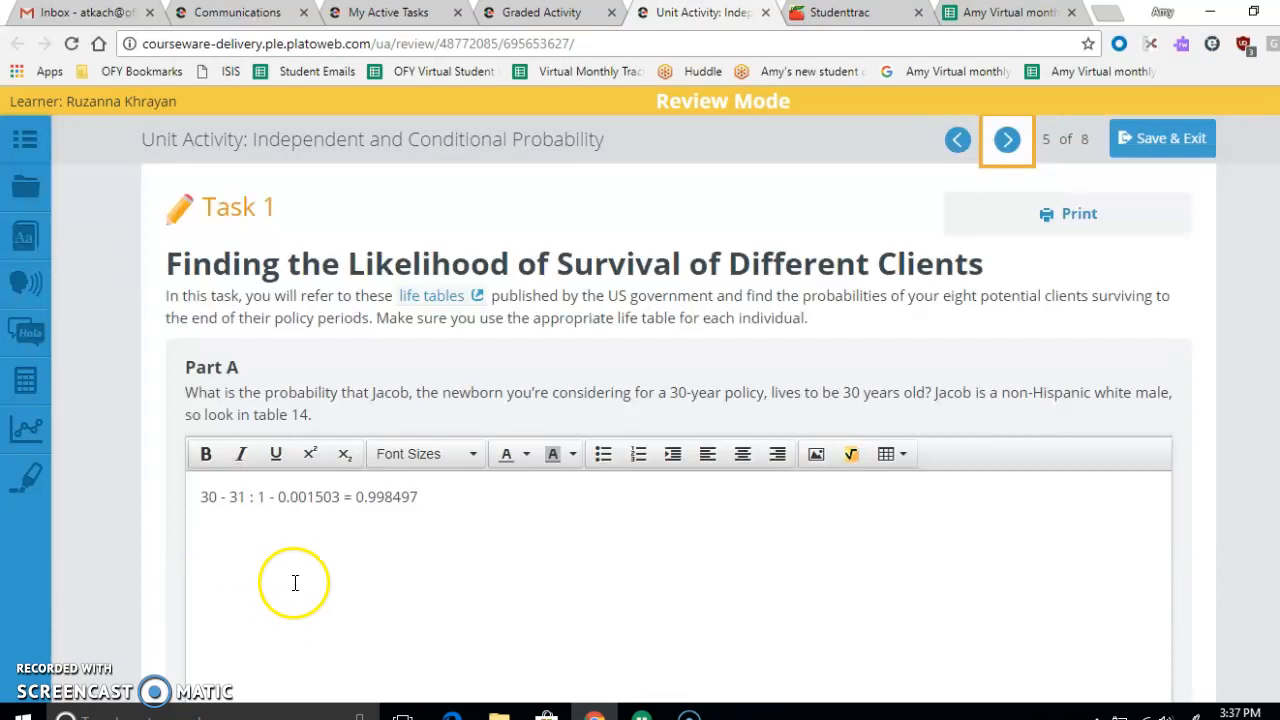
mouse_move(430, 380)
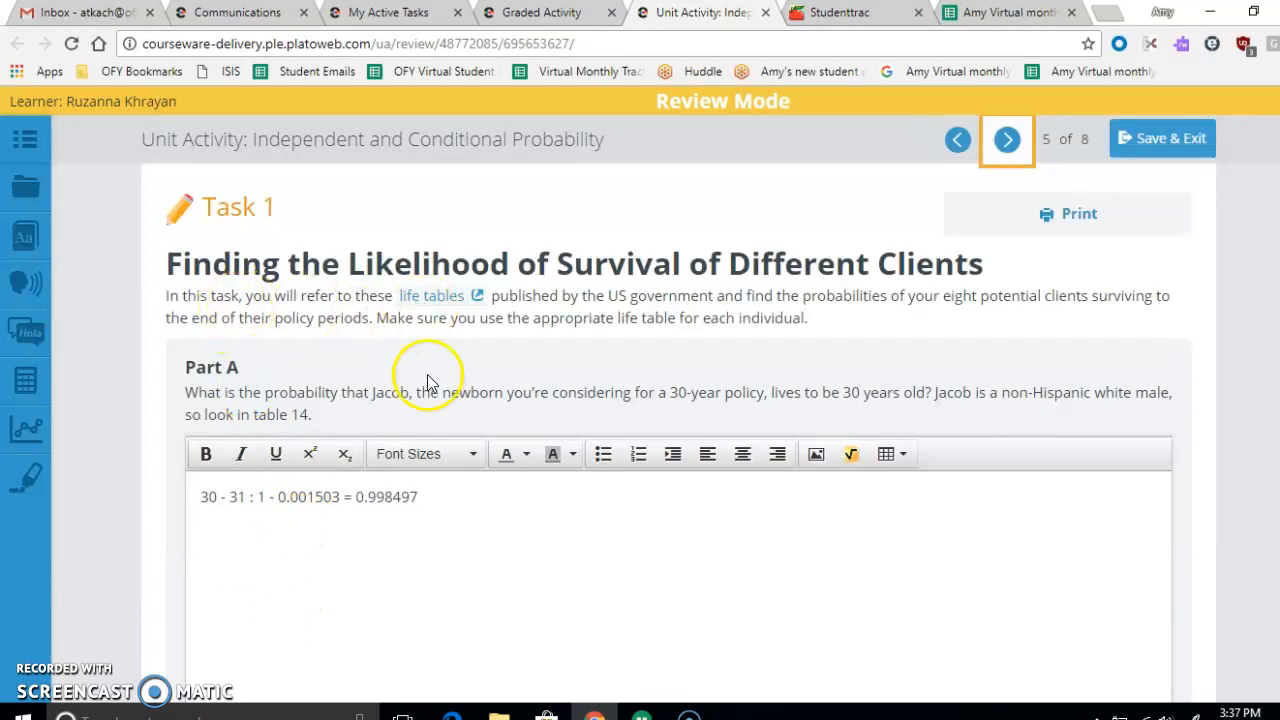
Scroll the activity page, then browse through the CDC life tables report
scroll("down", 3)
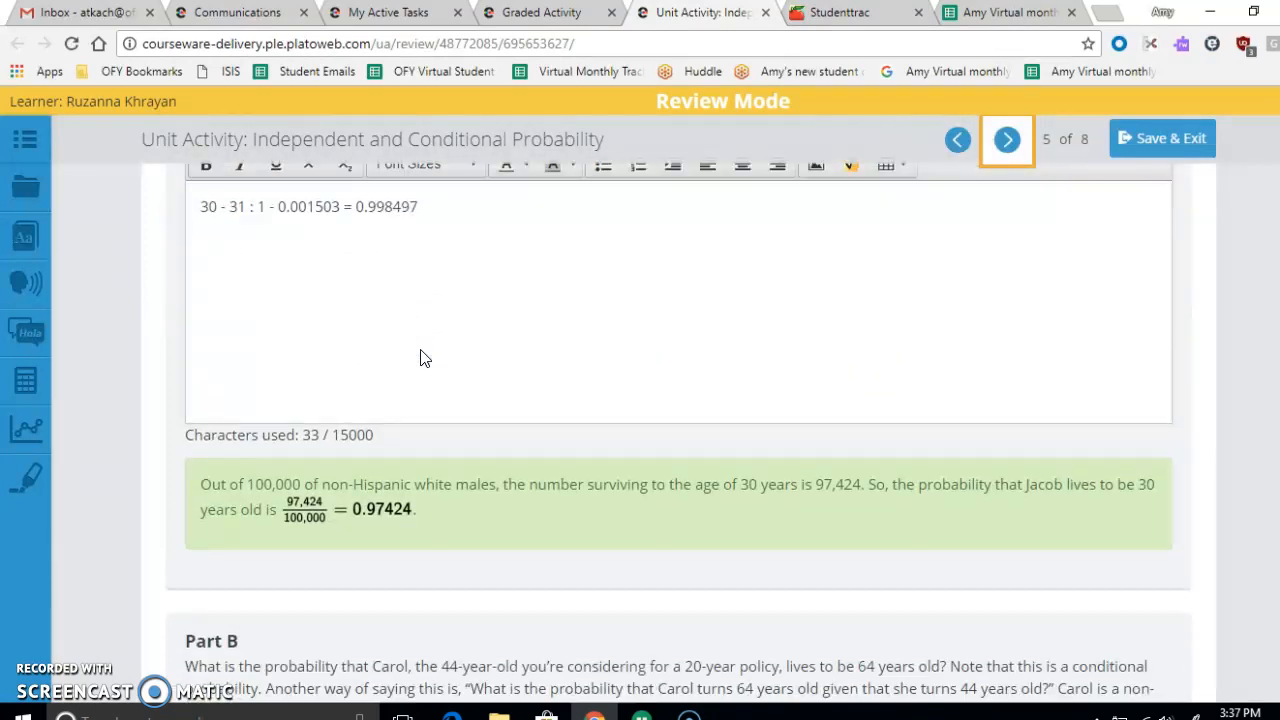
scroll("up", 3)
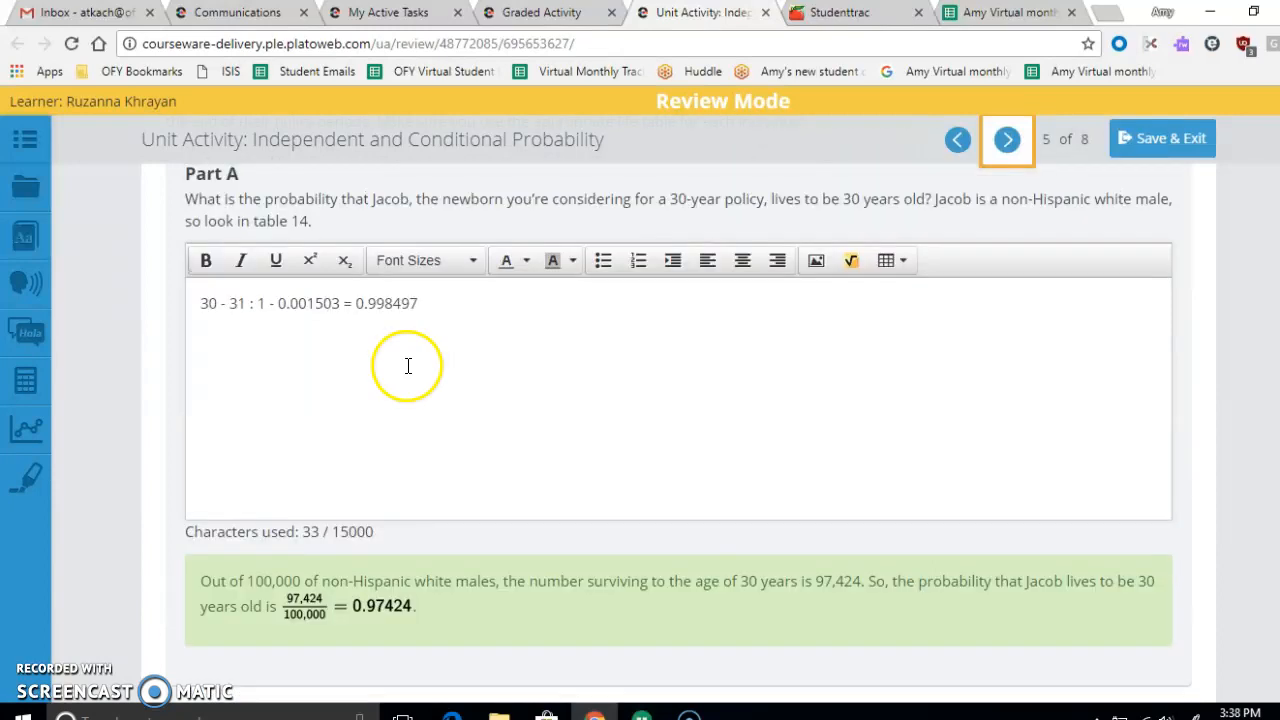
scroll("up", 3)
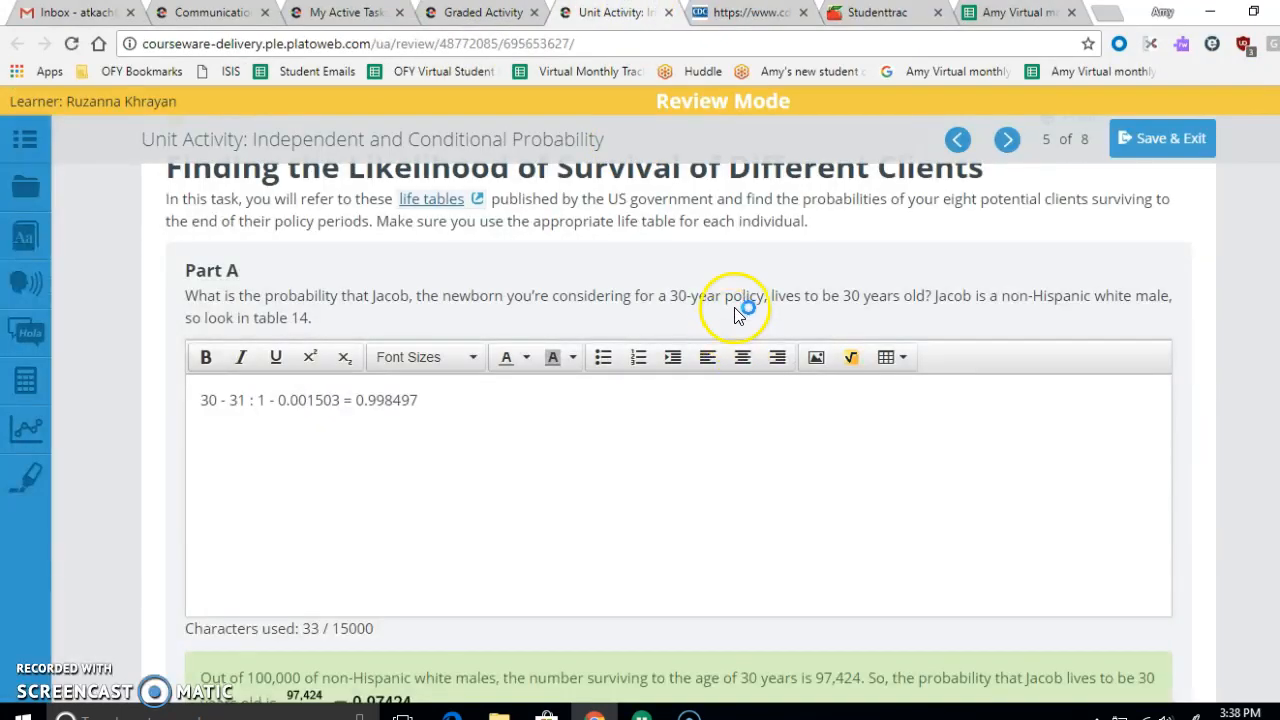
mouse_move(388, 308)
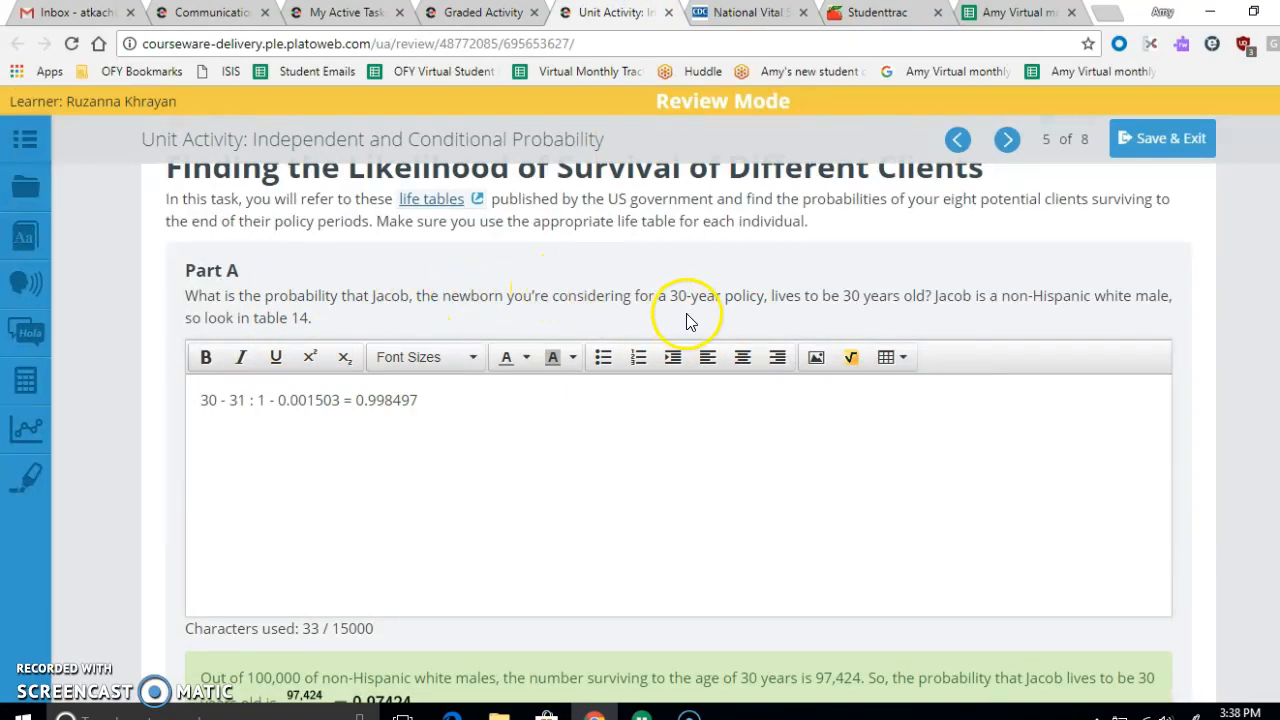
mouse_move(890, 313)
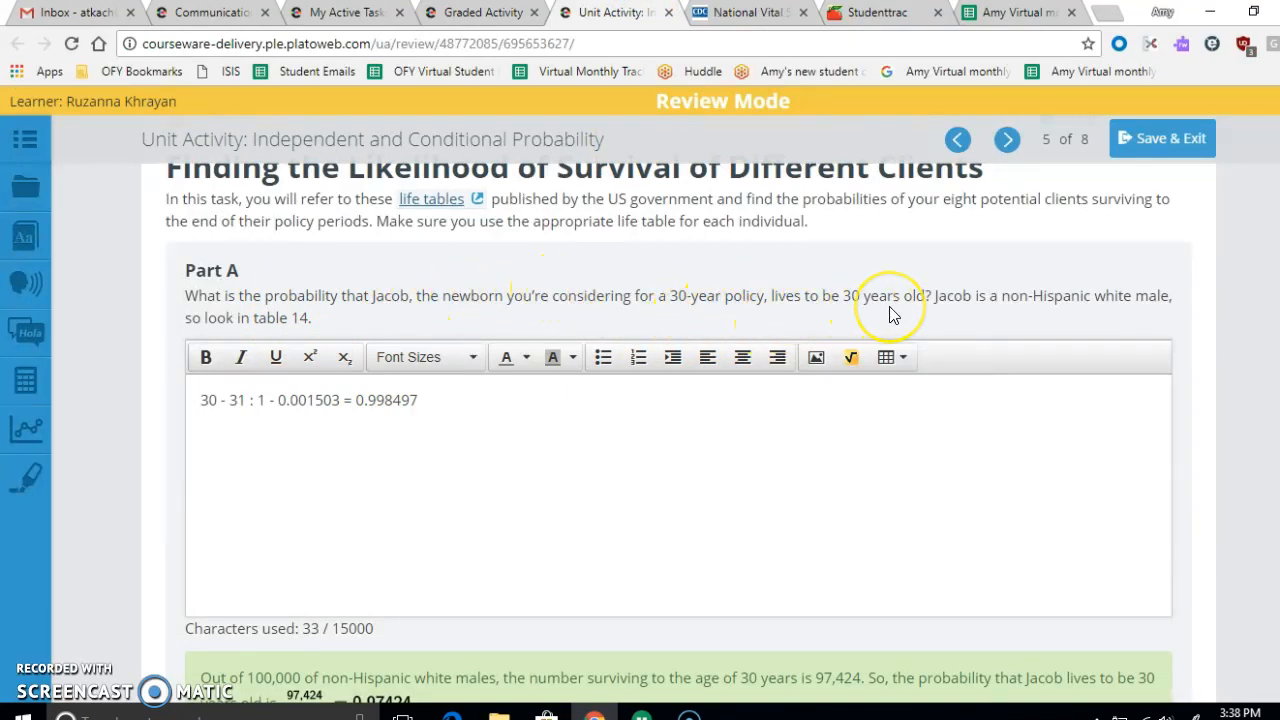
mouse_move(524, 357)
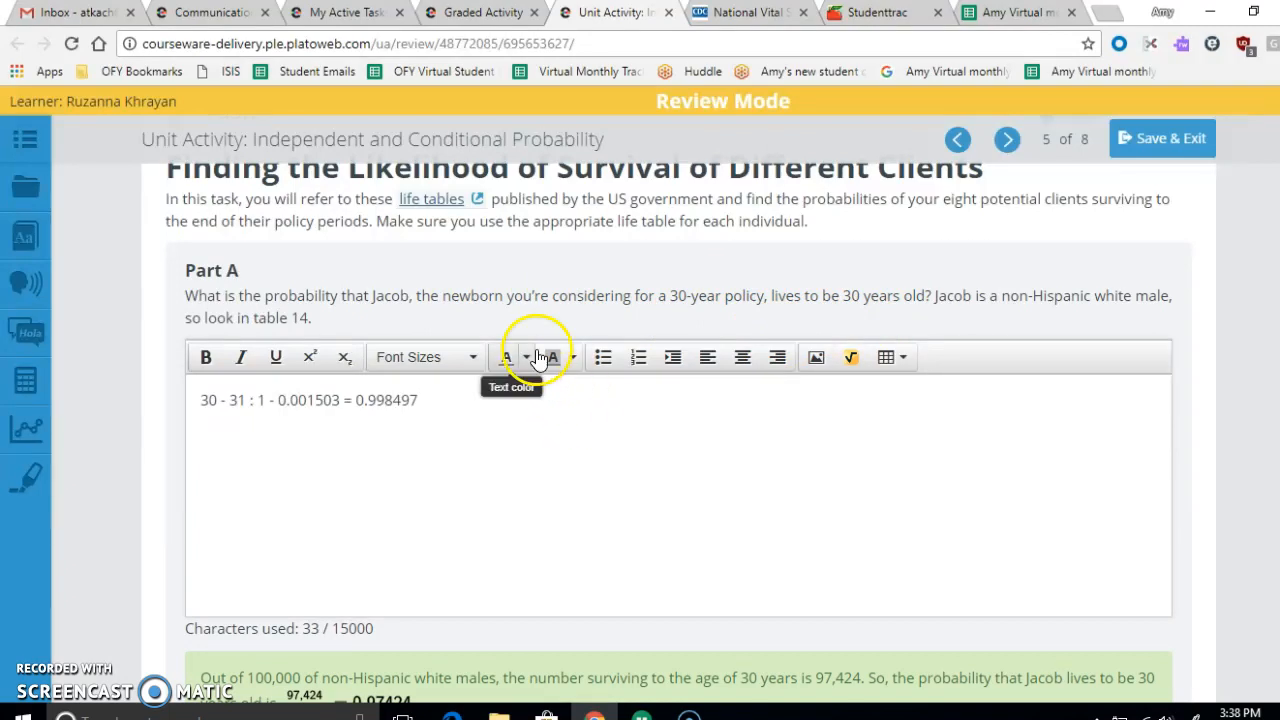
mouse_move(155, 345)
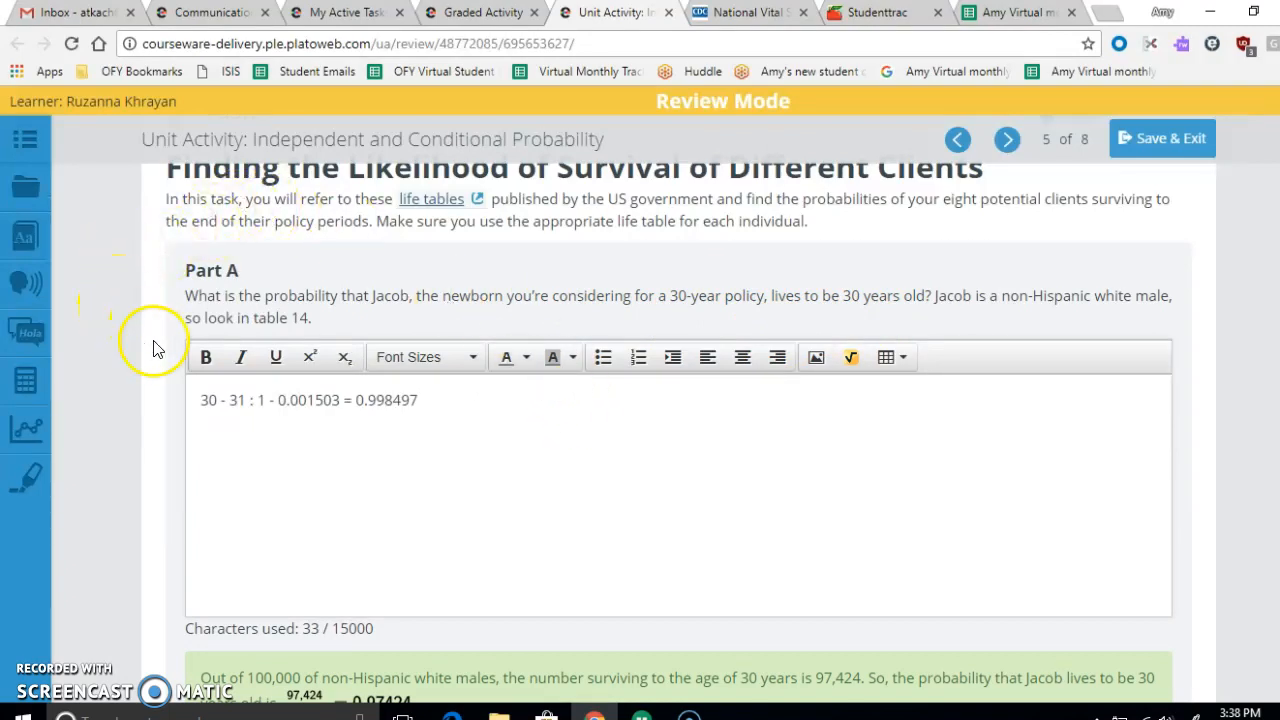
mouse_move(470, 320)
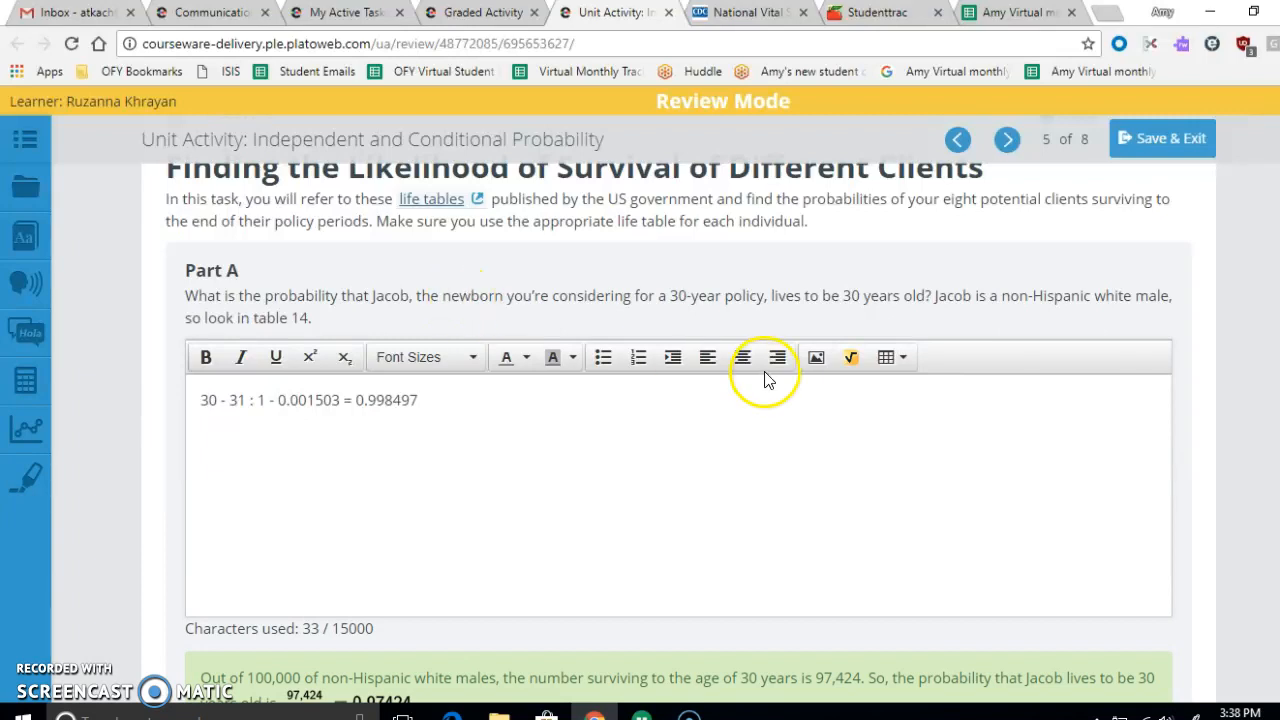
mouse_move(853, 294)
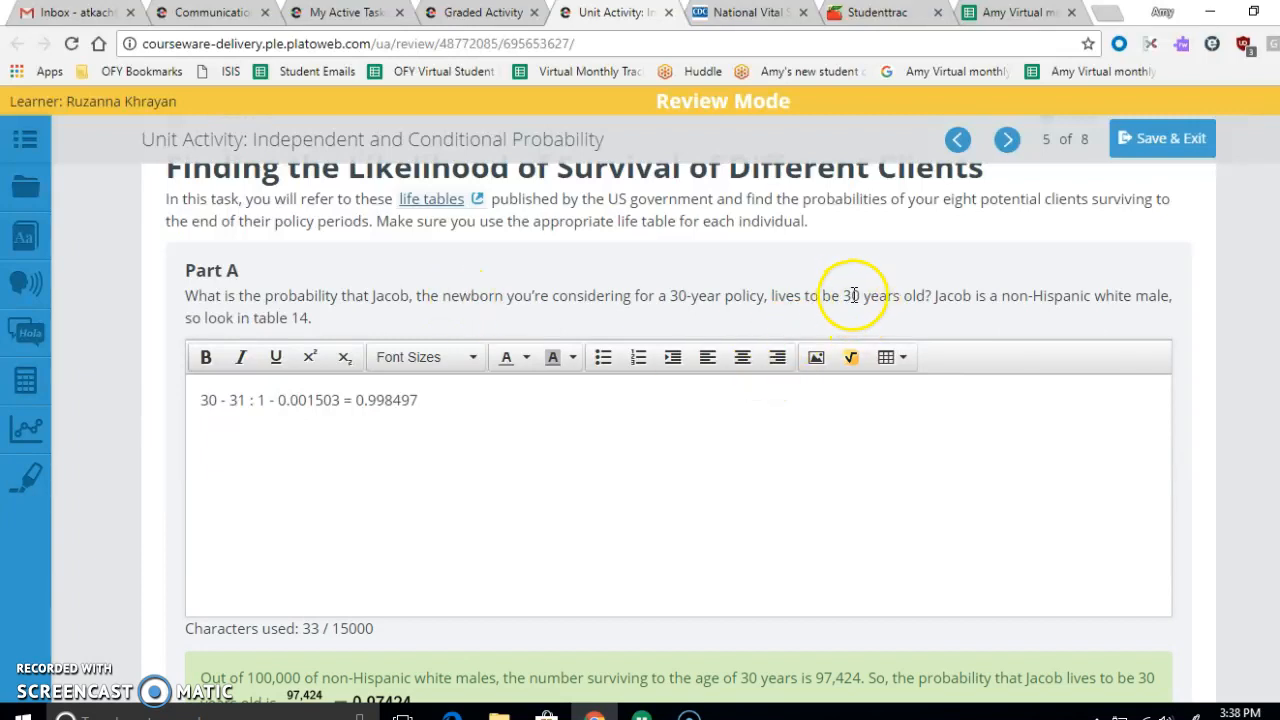
mouse_move(418, 303)
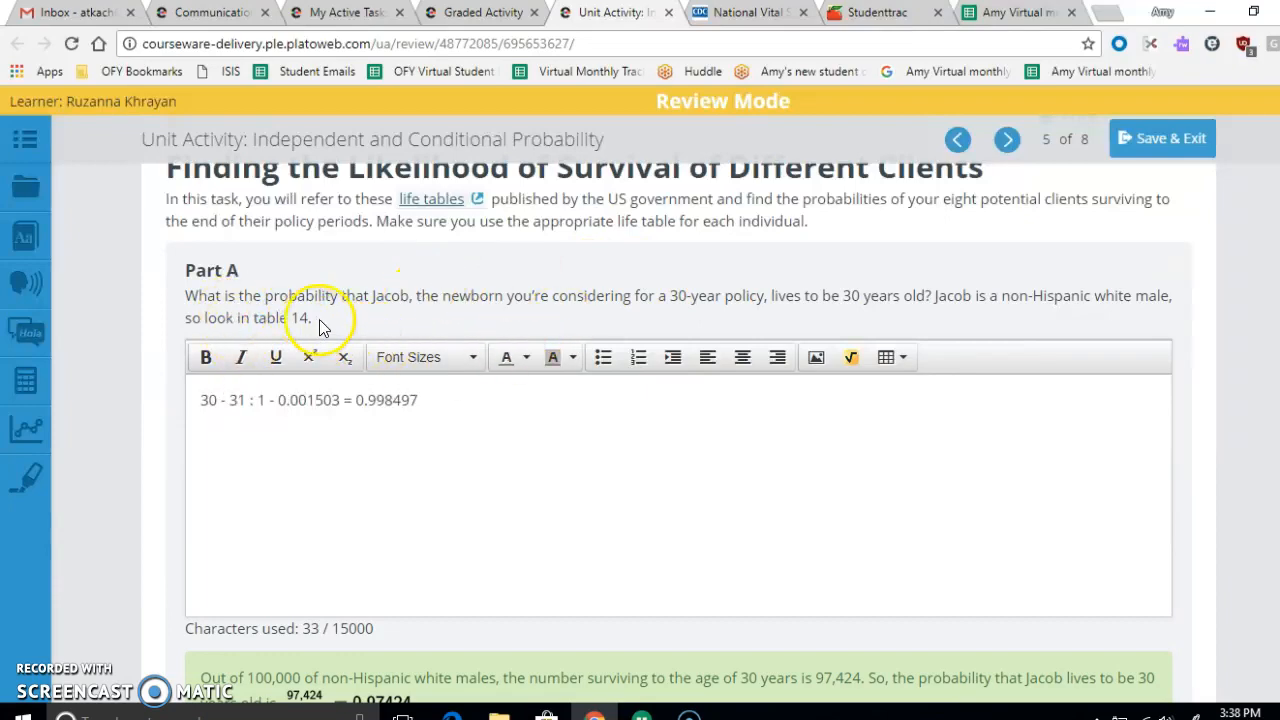
left_click(745, 12)
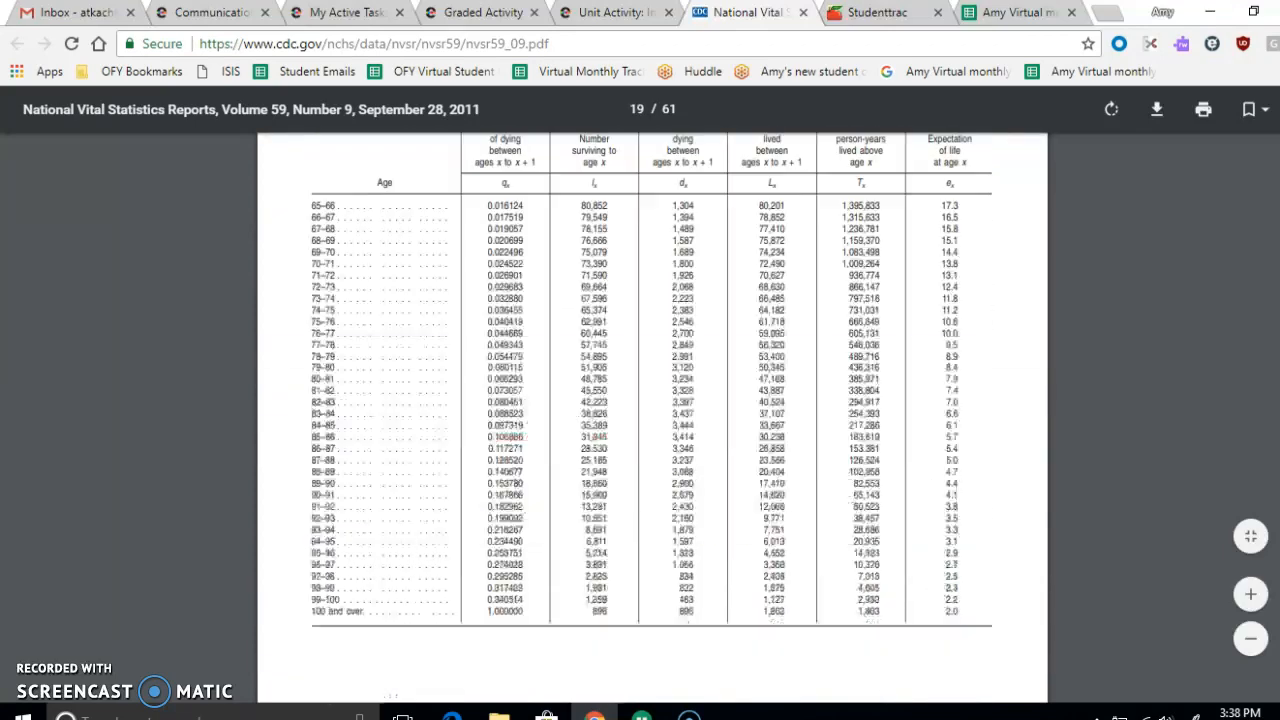
scroll("down", 3)
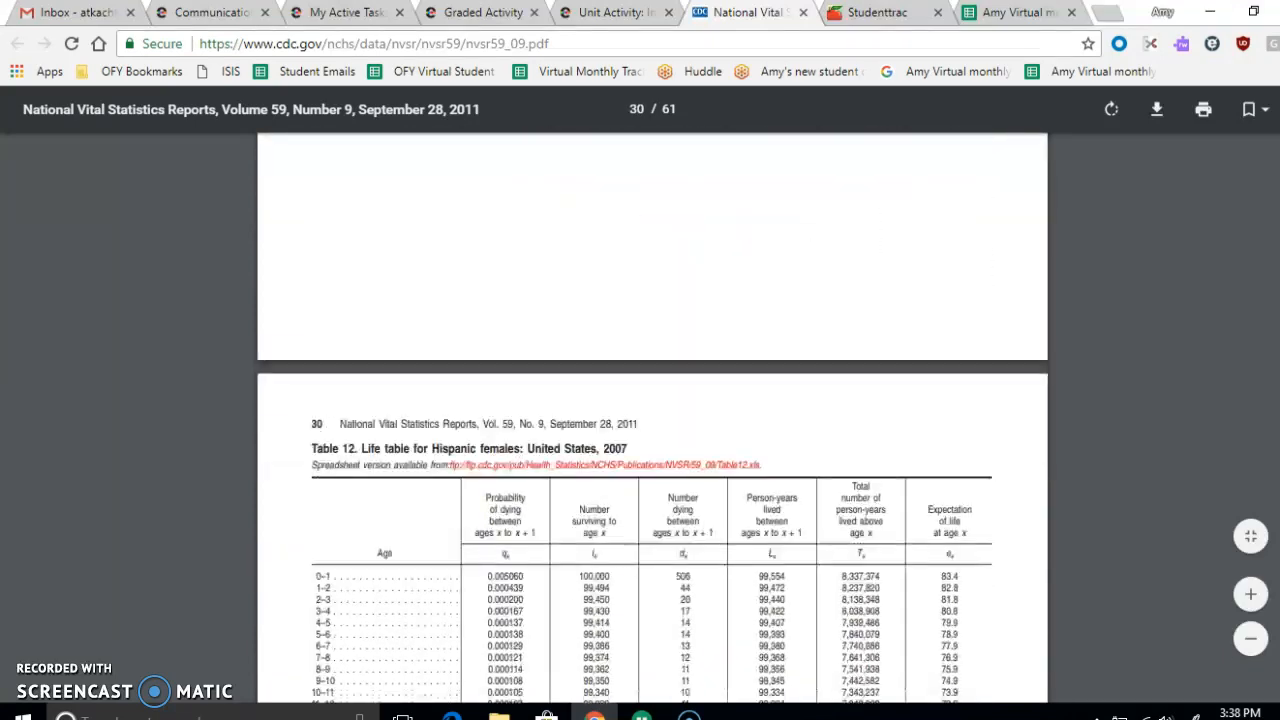
scroll("down", 3)
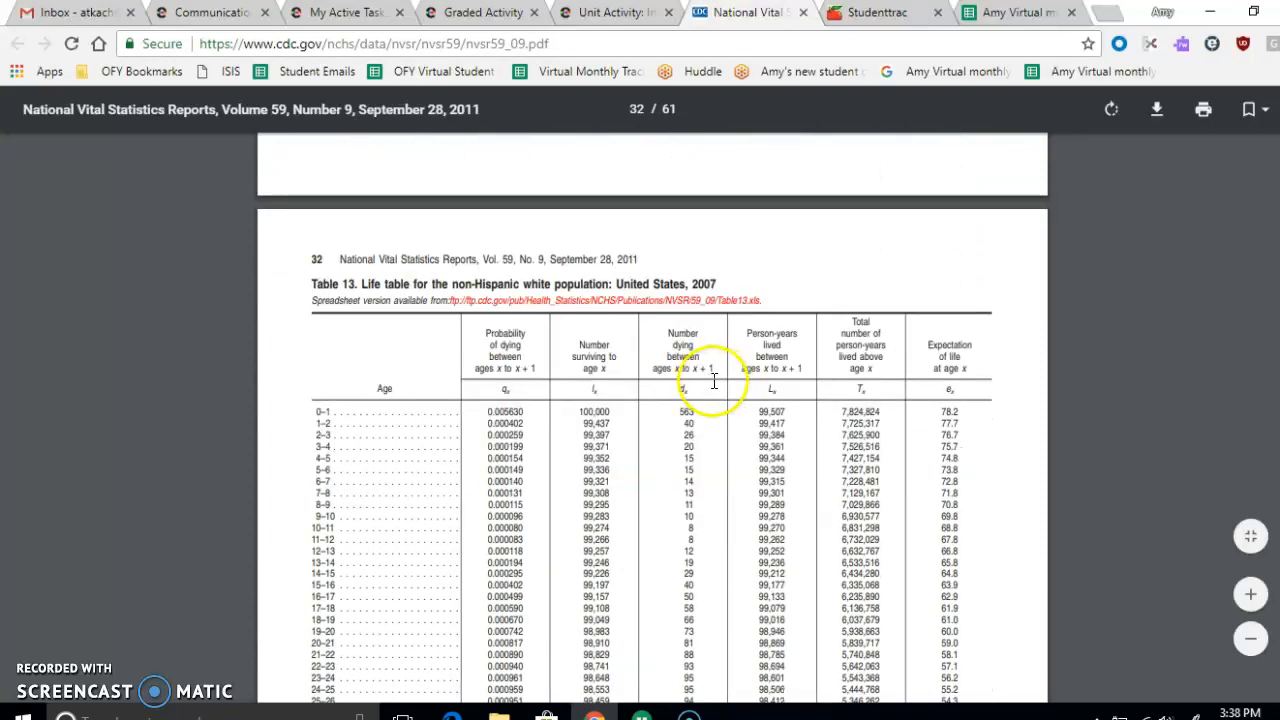
scroll("down", 3)
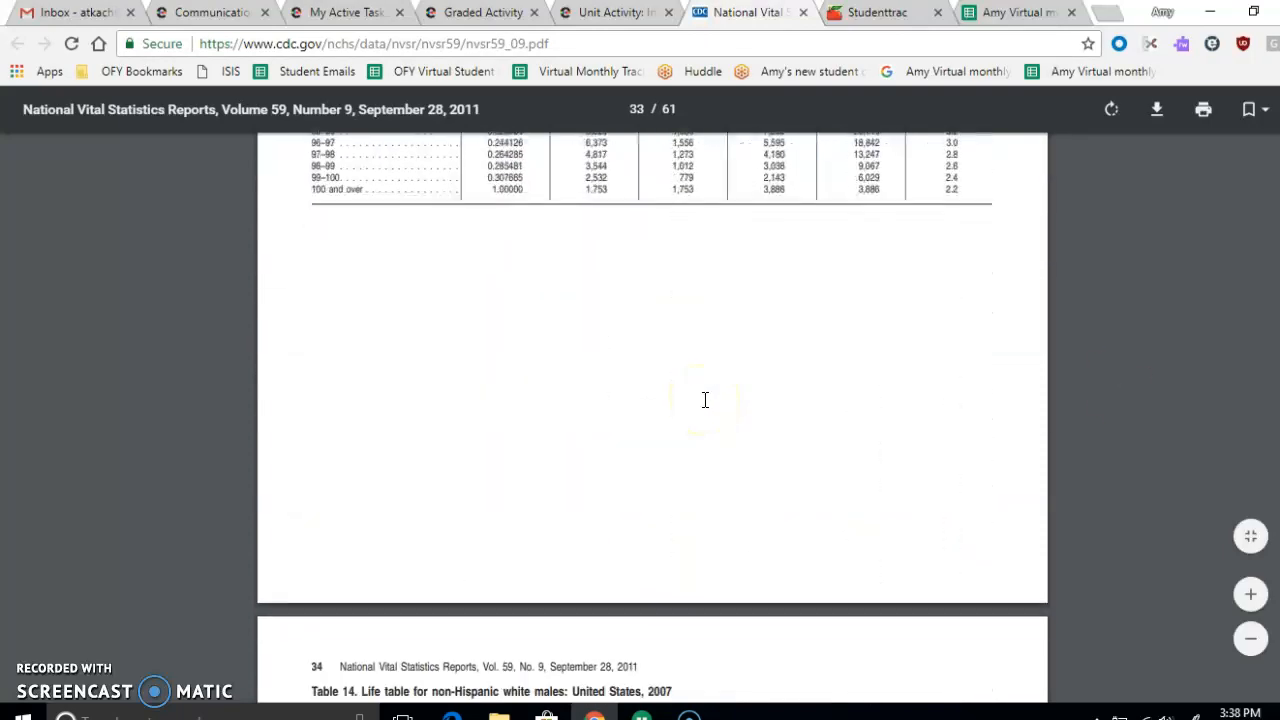
scroll("down", 3)
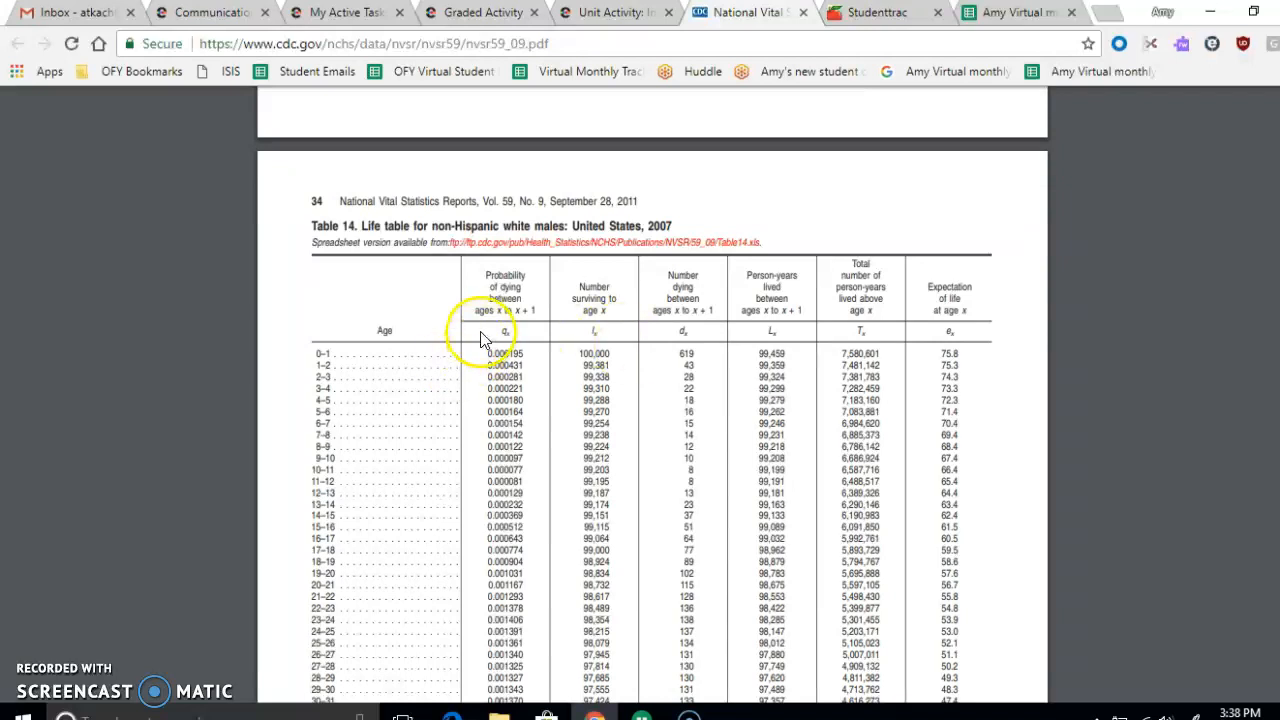
mouse_move(497, 275)
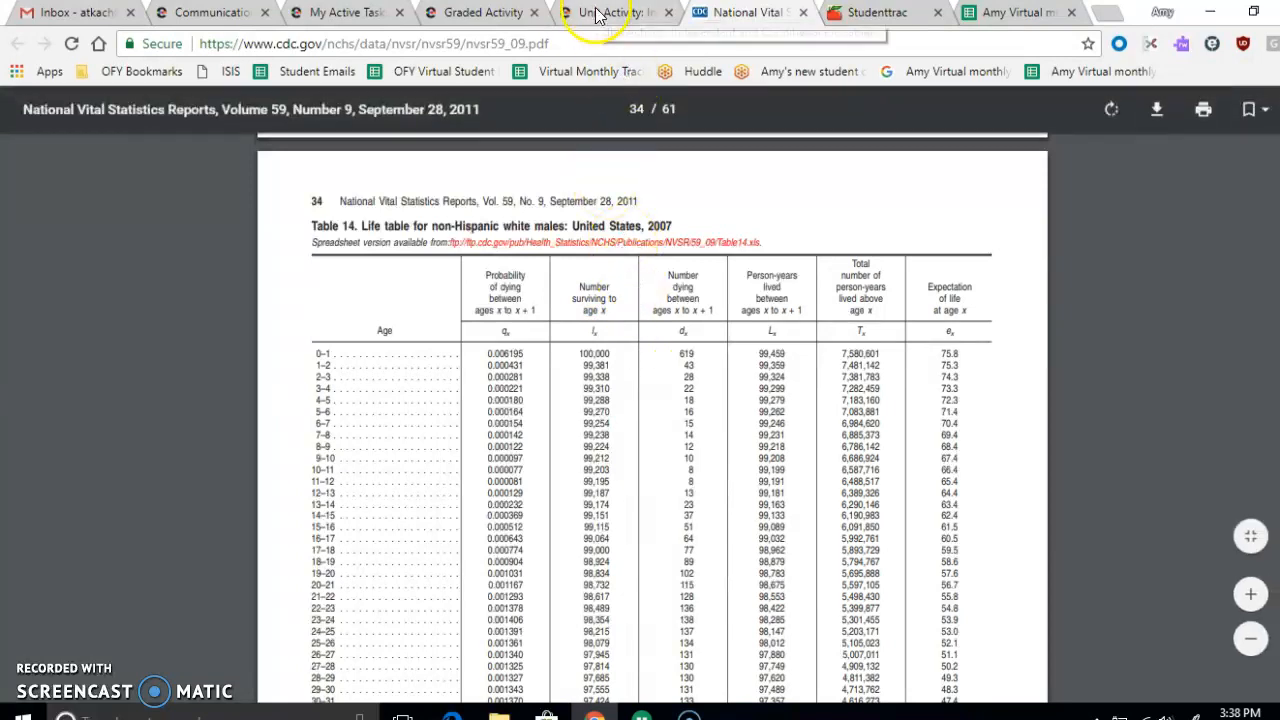
Recheck Part A, then select 100,000 in Table 14 and scroll to ages 30–31
left_click(610, 12)
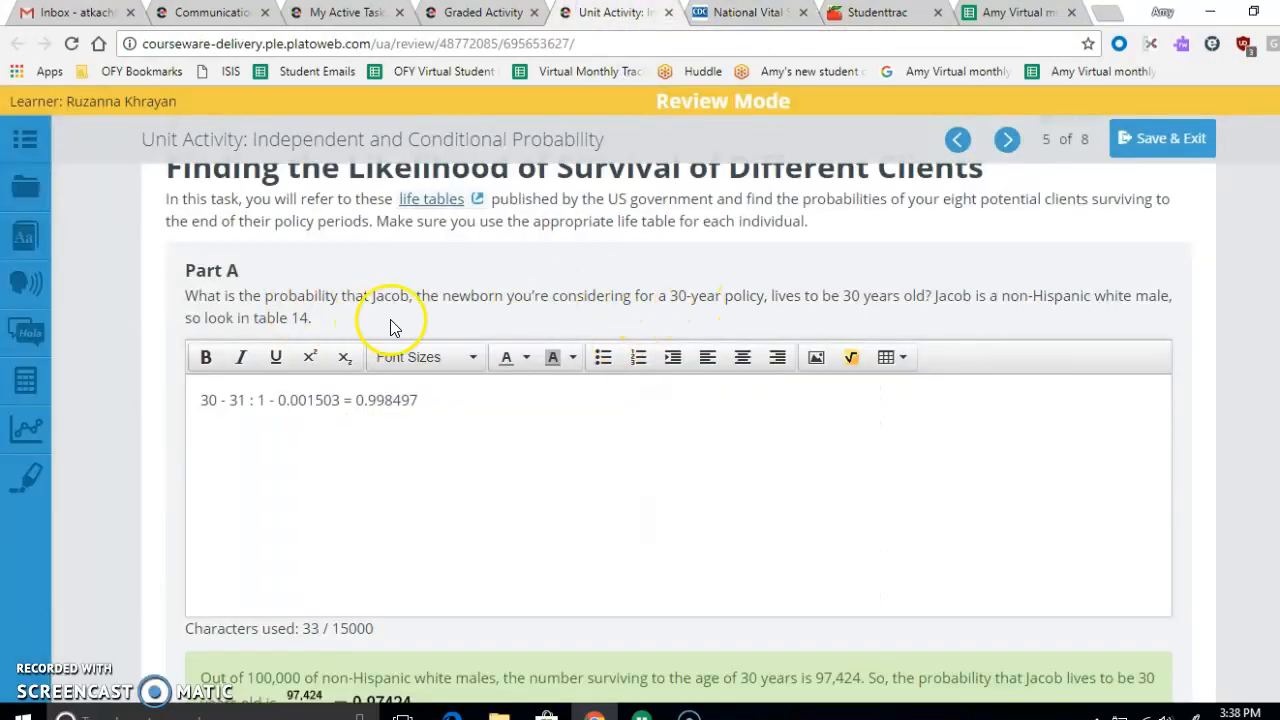
mouse_move(785, 303)
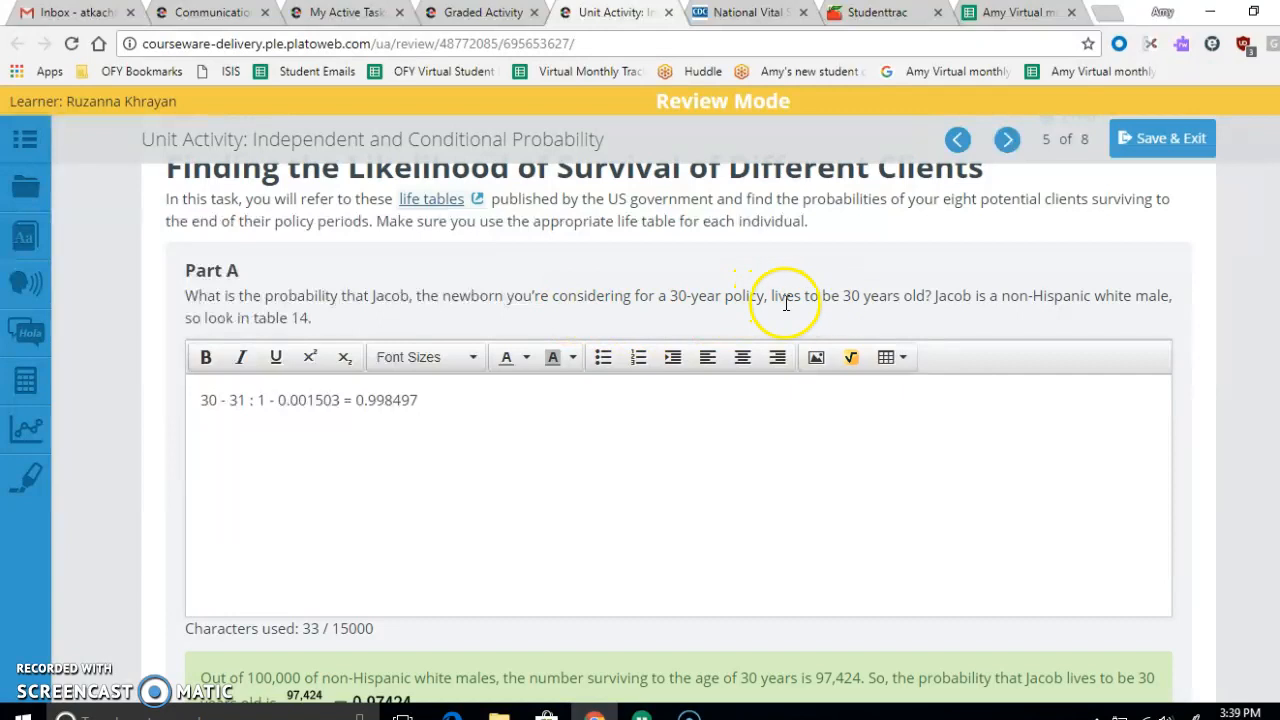
mouse_move(773, 50)
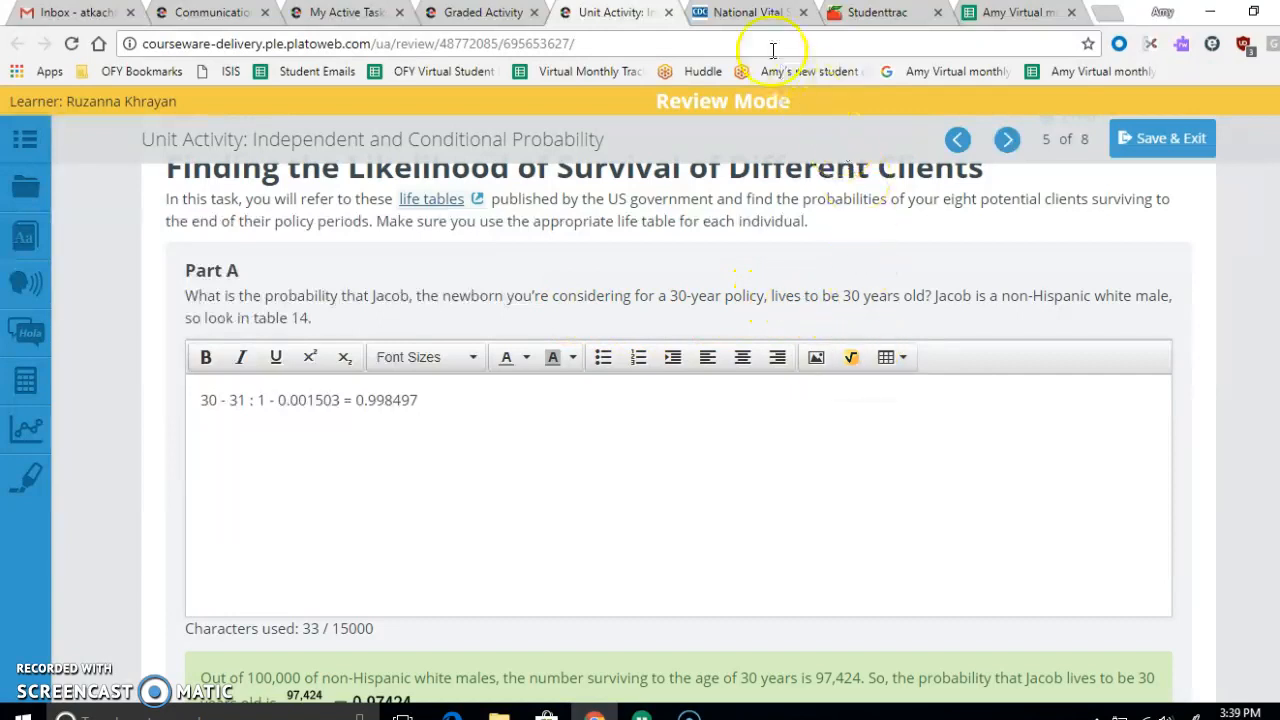
left_click(745, 12)
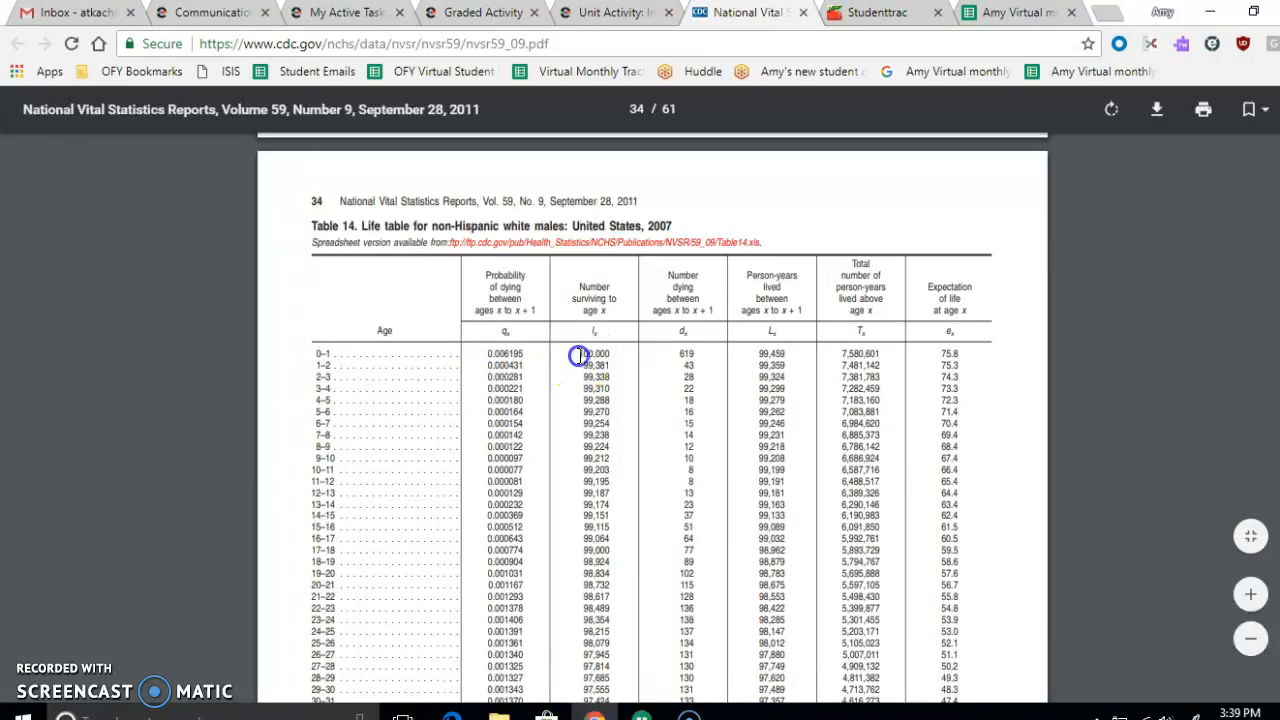
double_click(593, 353)
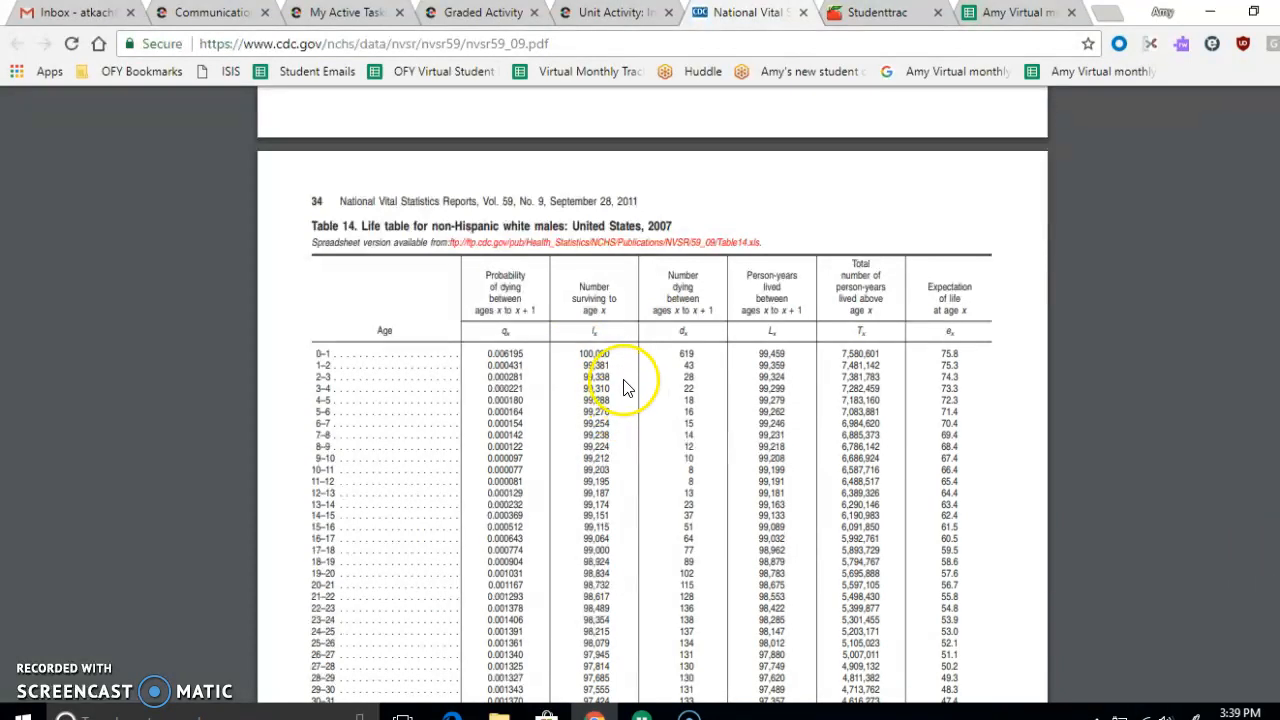
mouse_move(370, 655)
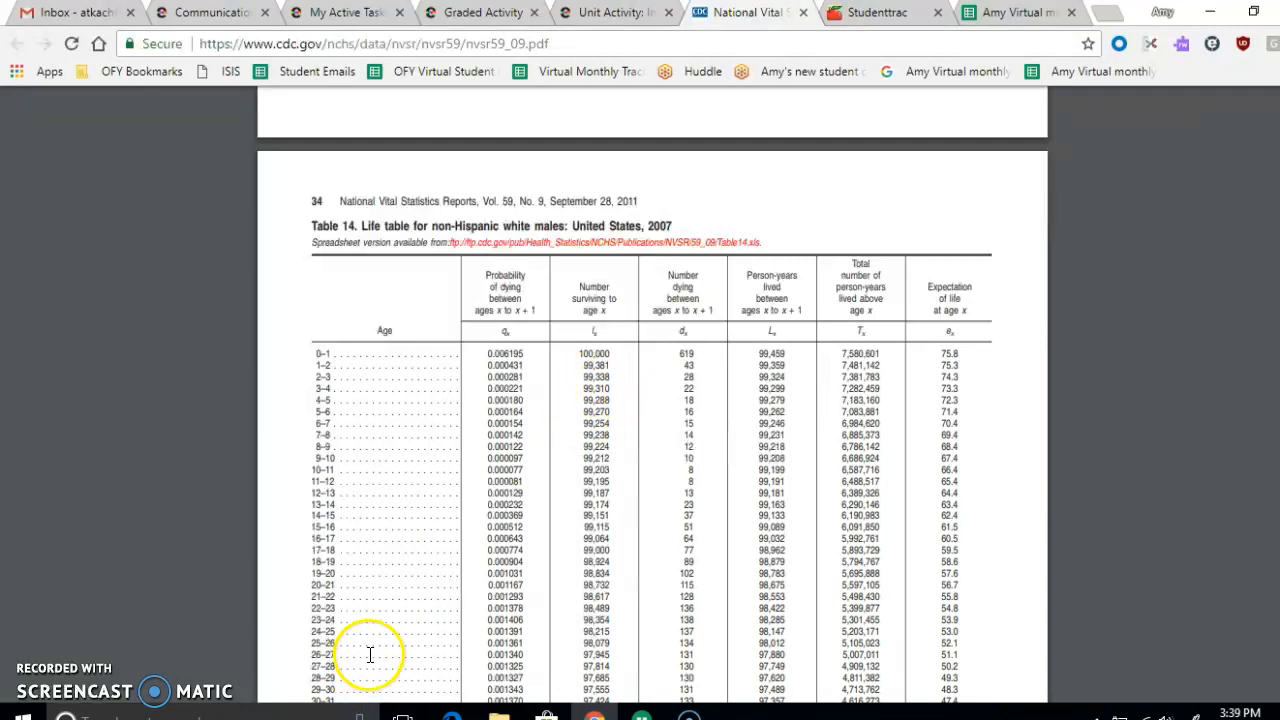
scroll("down", 3)
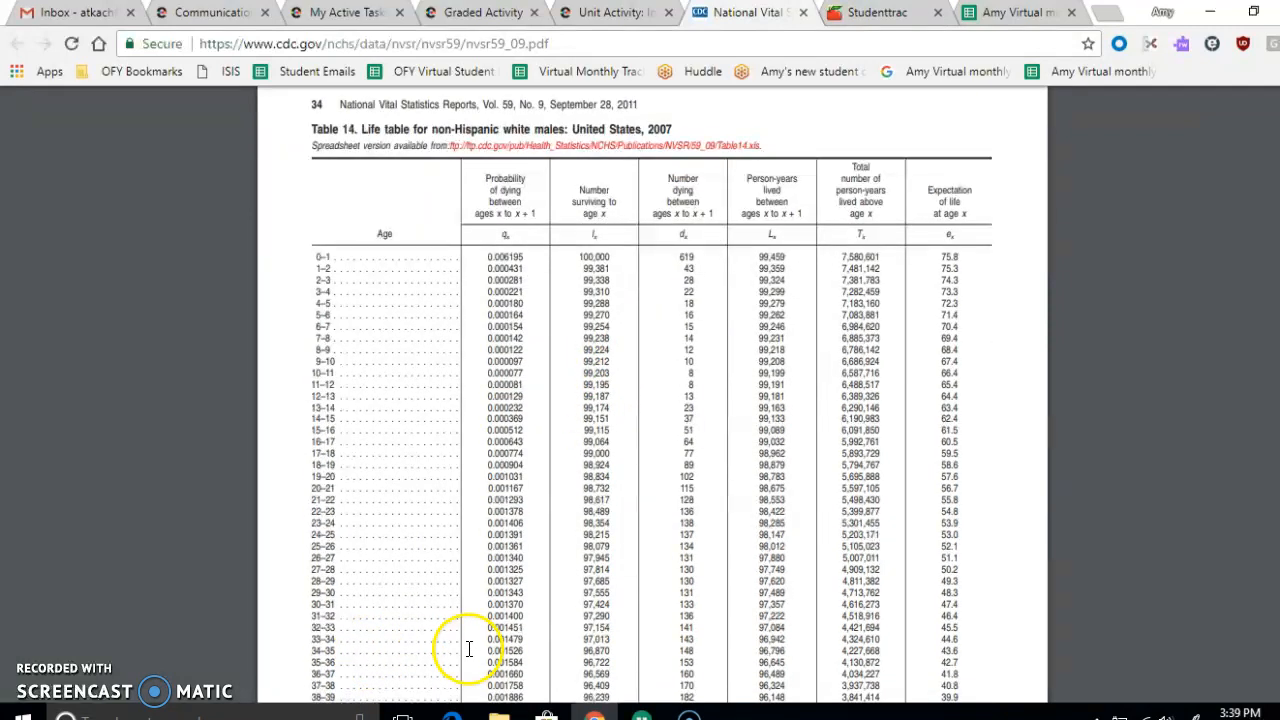
mouse_move(310, 605)
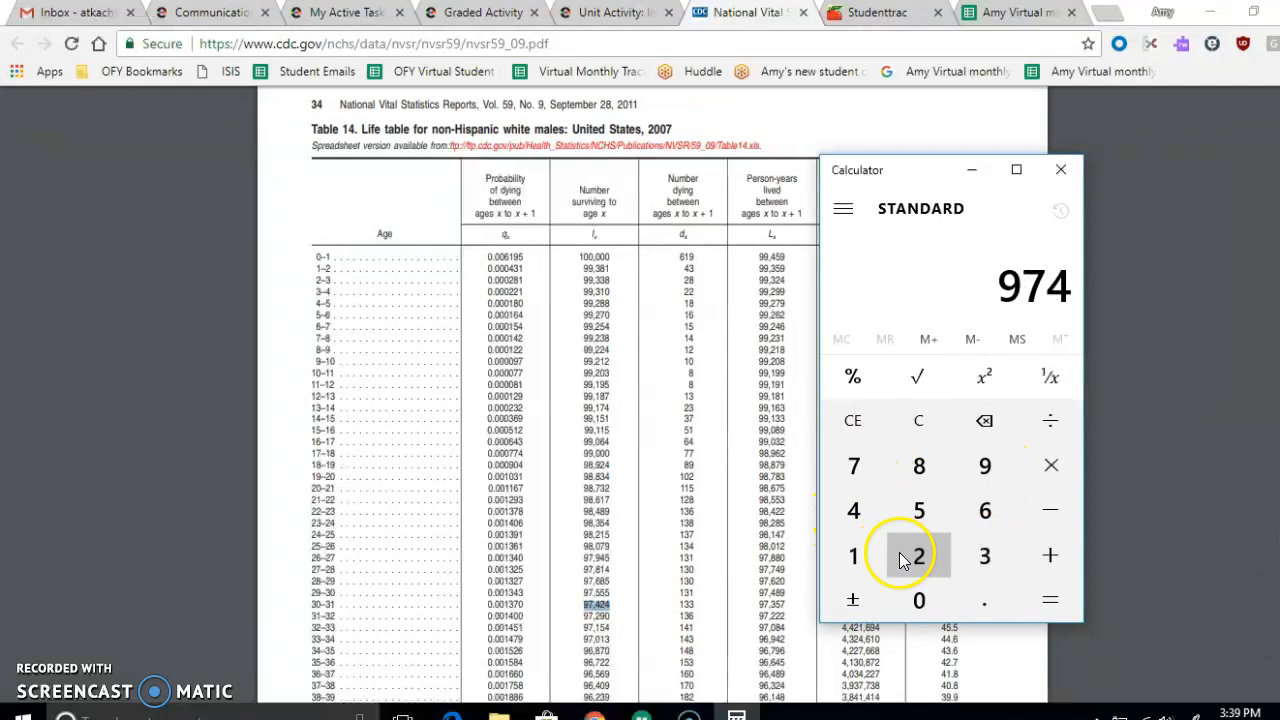
Compute 97,424 ÷ 100,000 in Calculator, giving 0.97424
left_click(1050, 420)
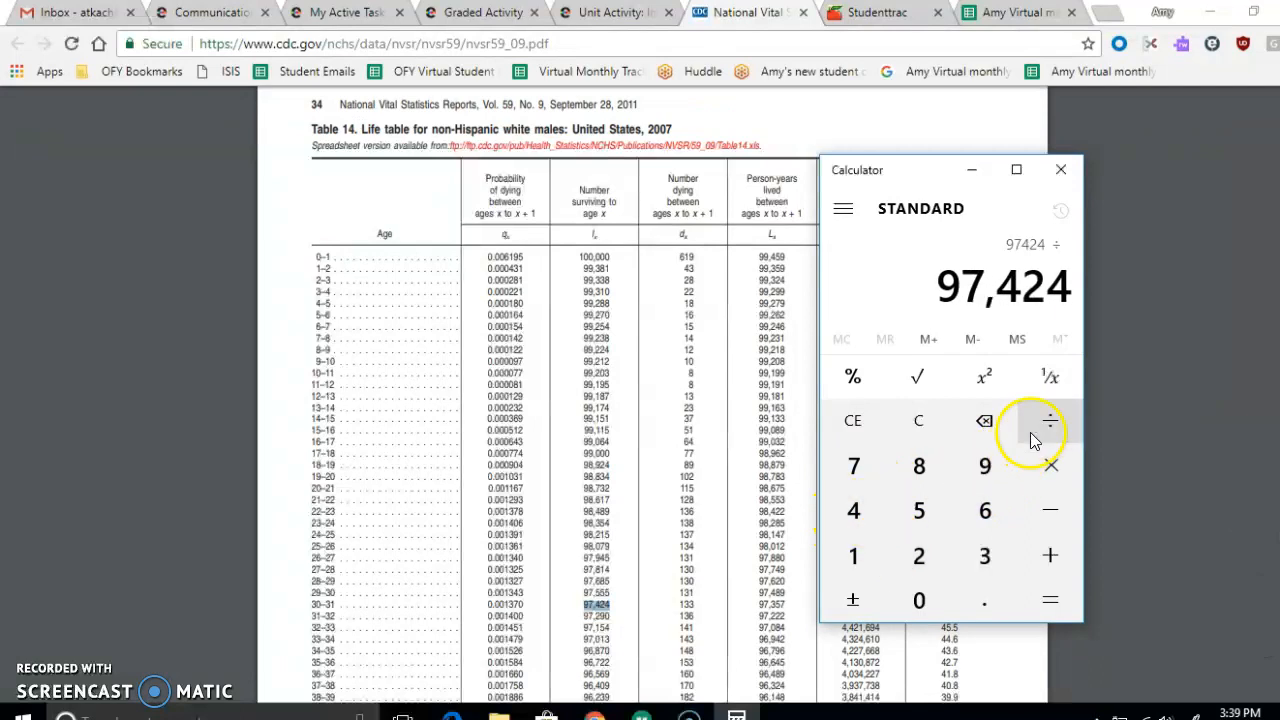
mouse_move(590, 305)
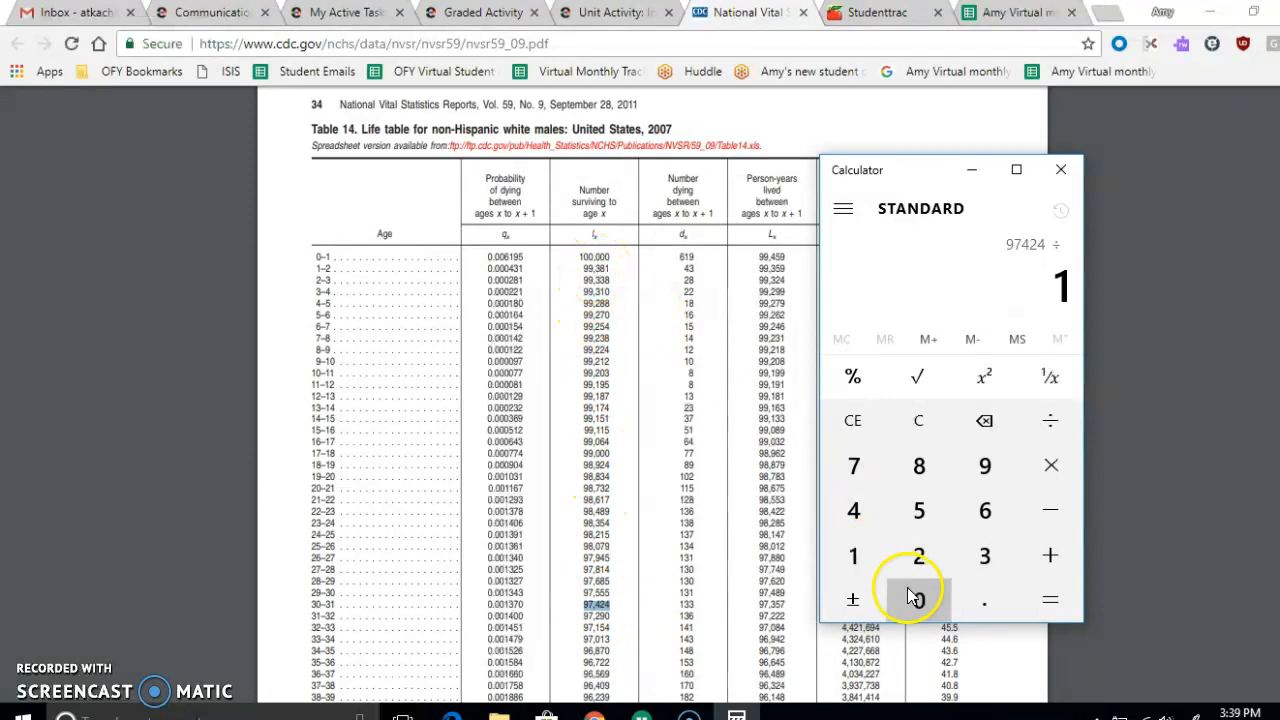
left_click(918, 600)
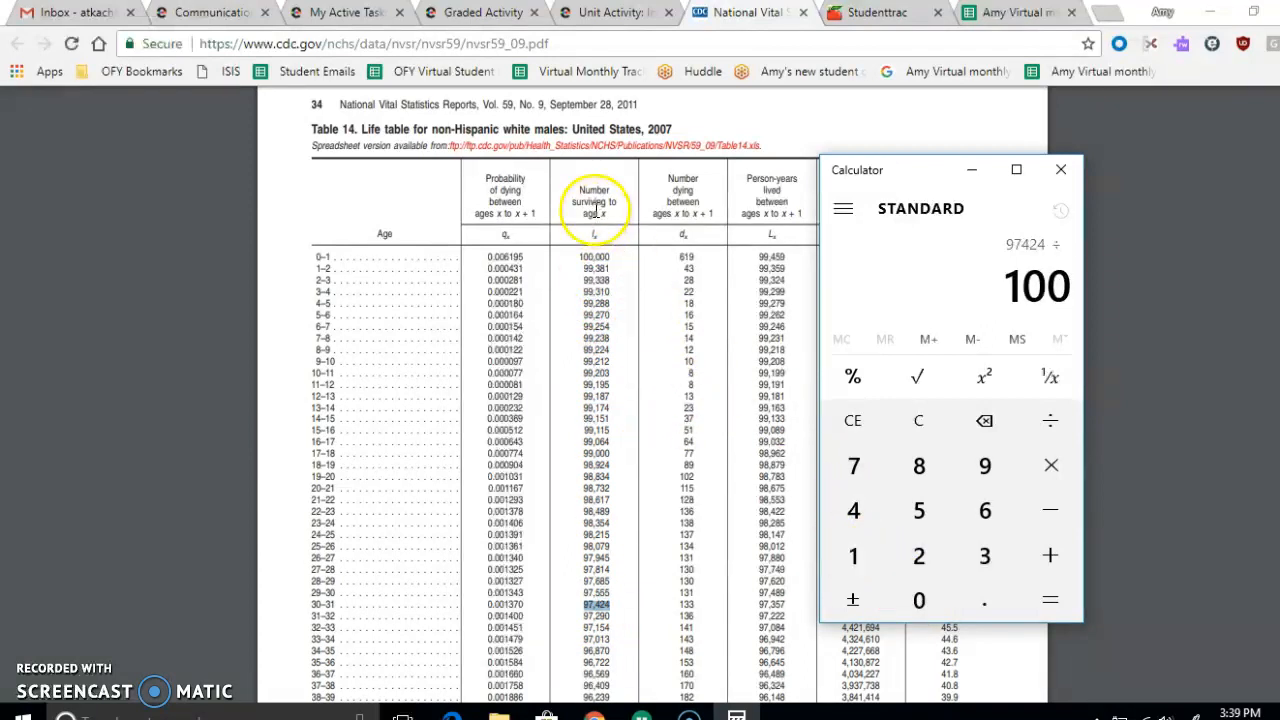
left_click(918, 600)
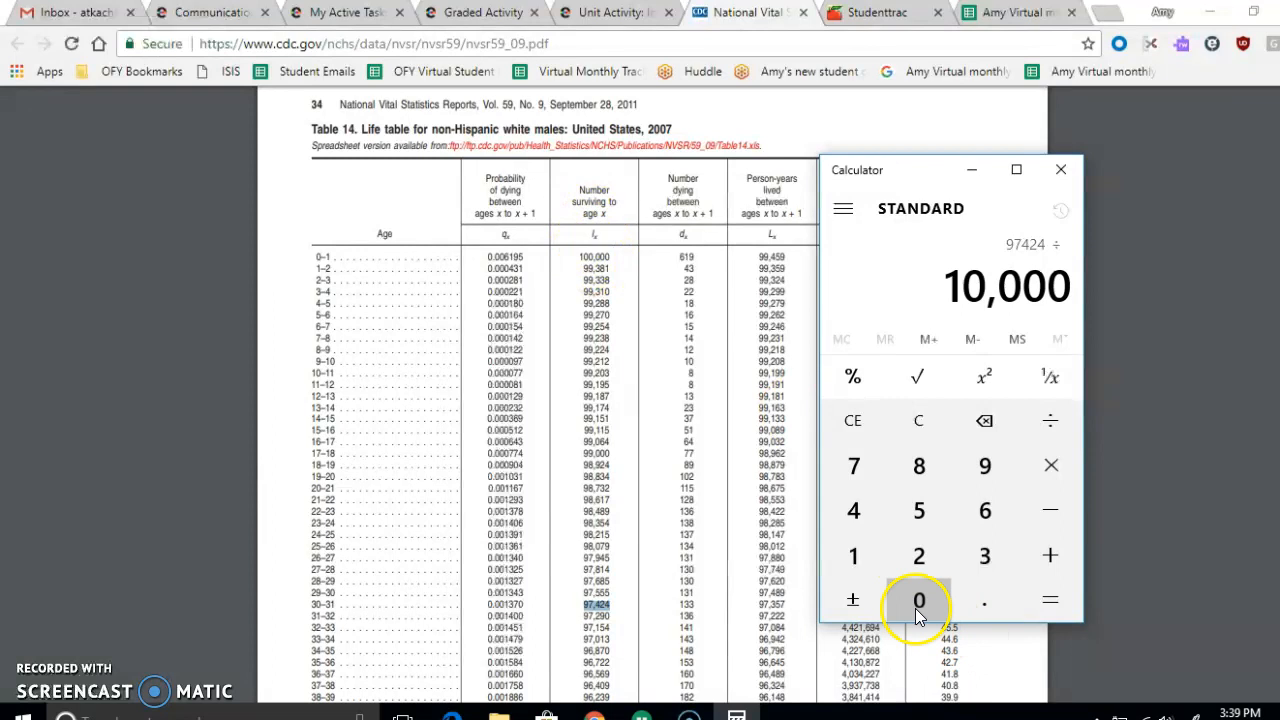
left_click(1050, 600)
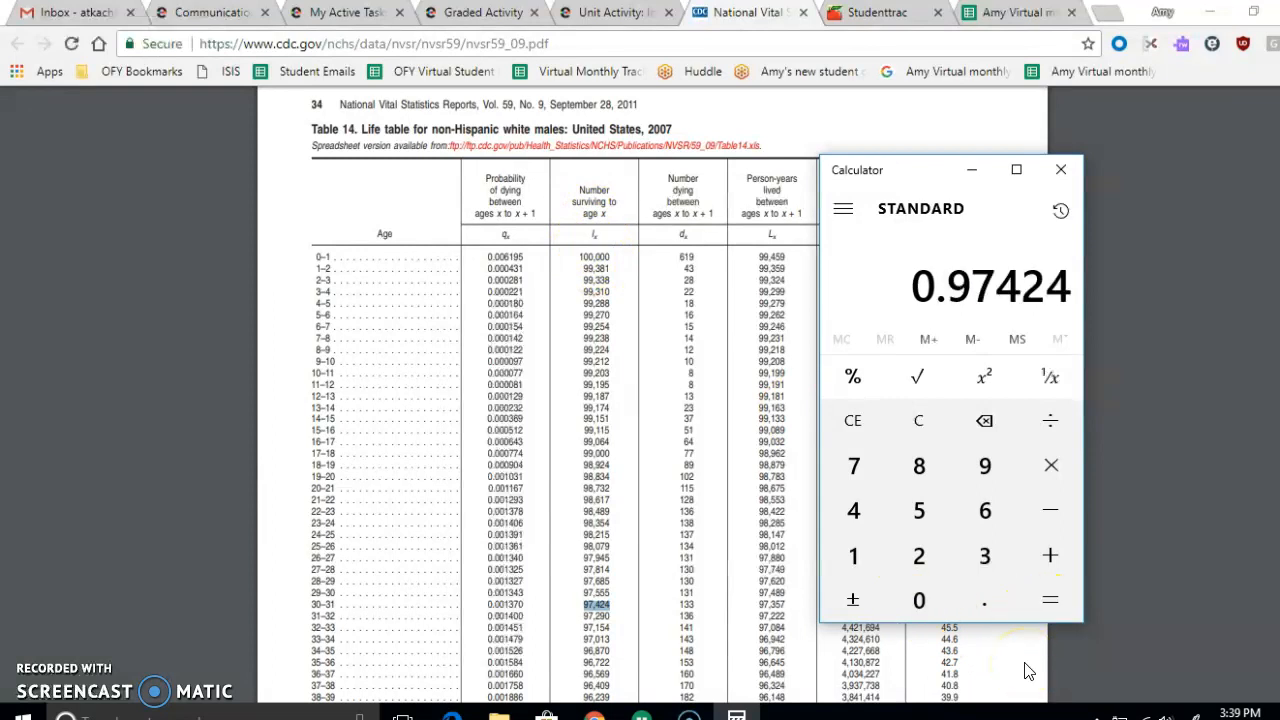
Return to the Unit Activity page and scroll past Part A's sample answer to Carol's Part B
left_click(615, 12)
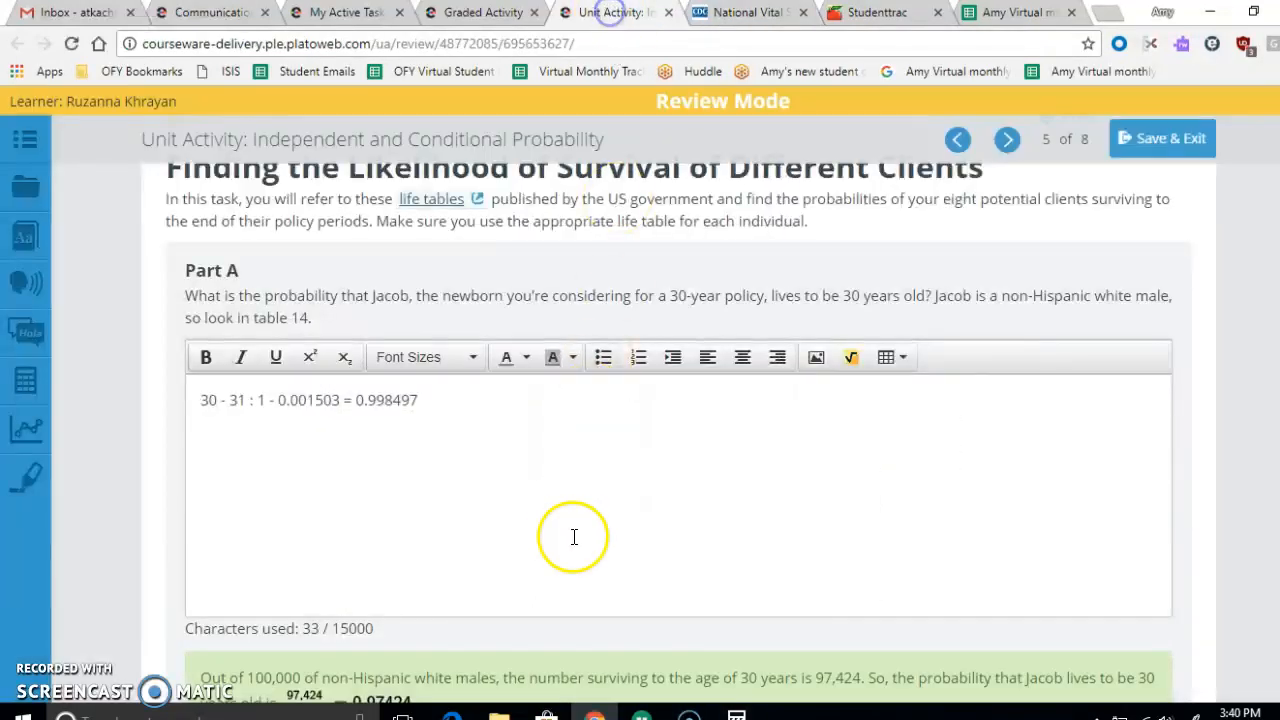
scroll("down", 3)
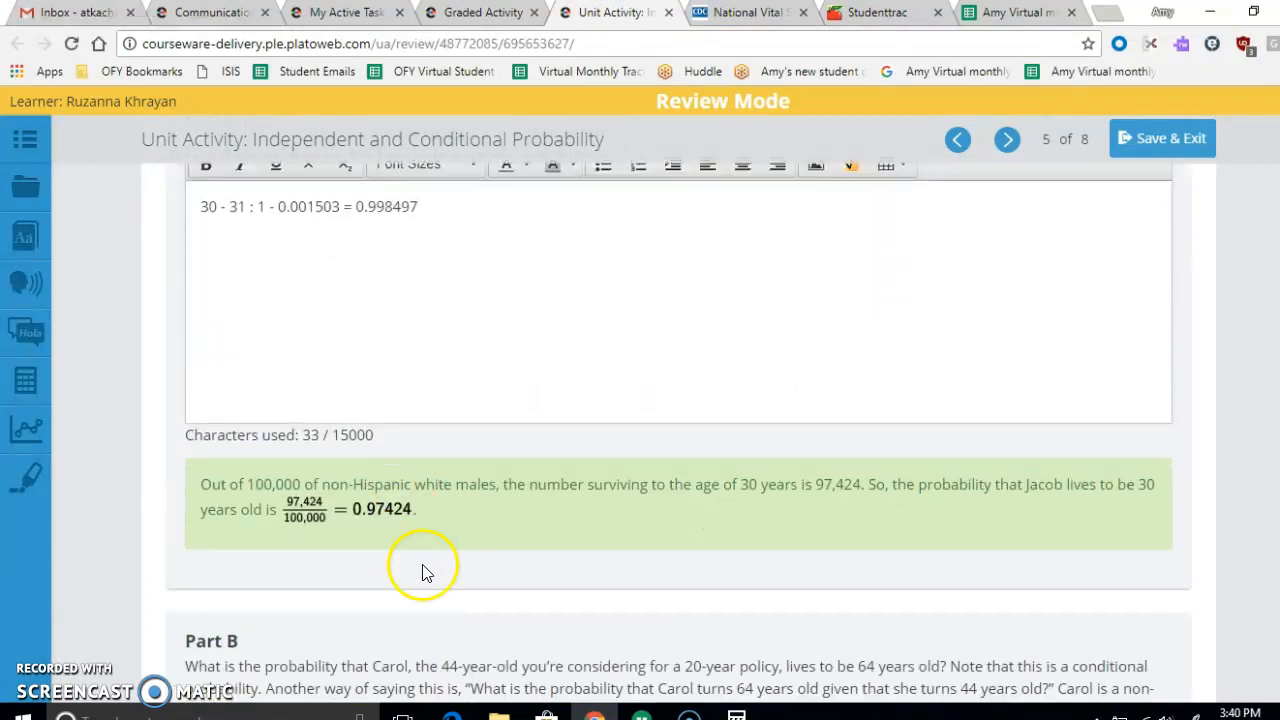
scroll("down", 3)
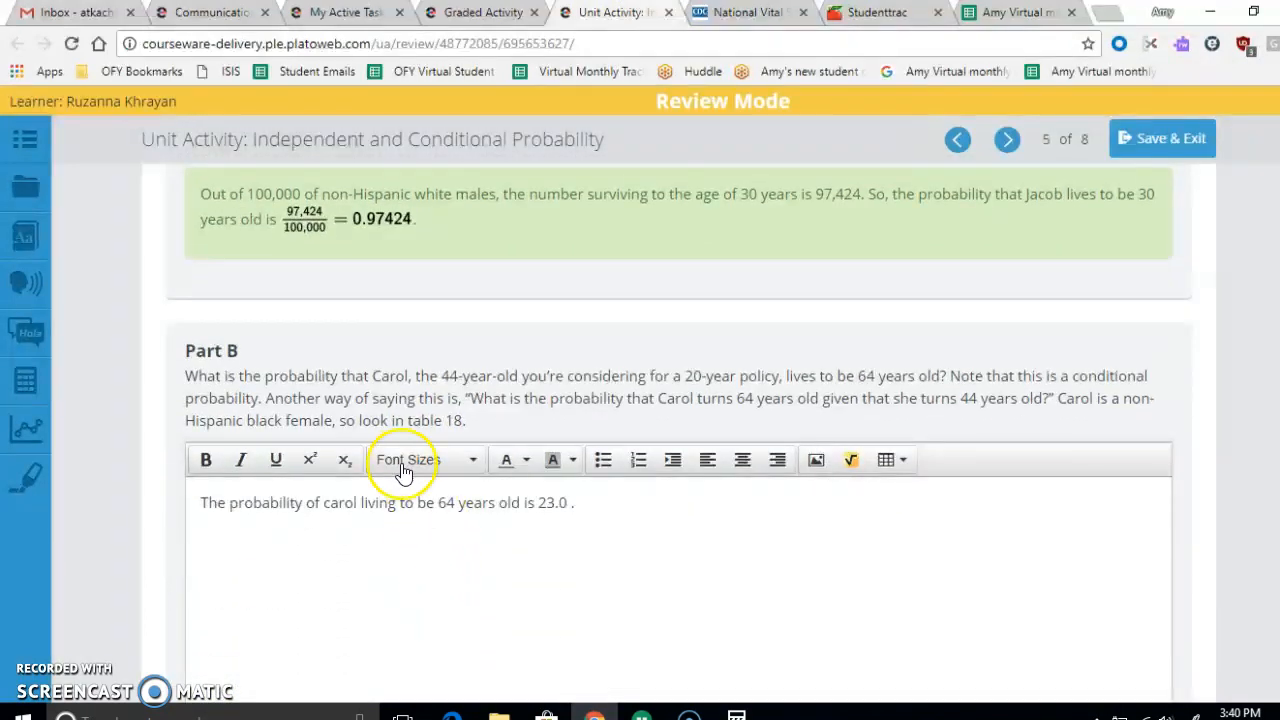
mouse_move(430, 365)
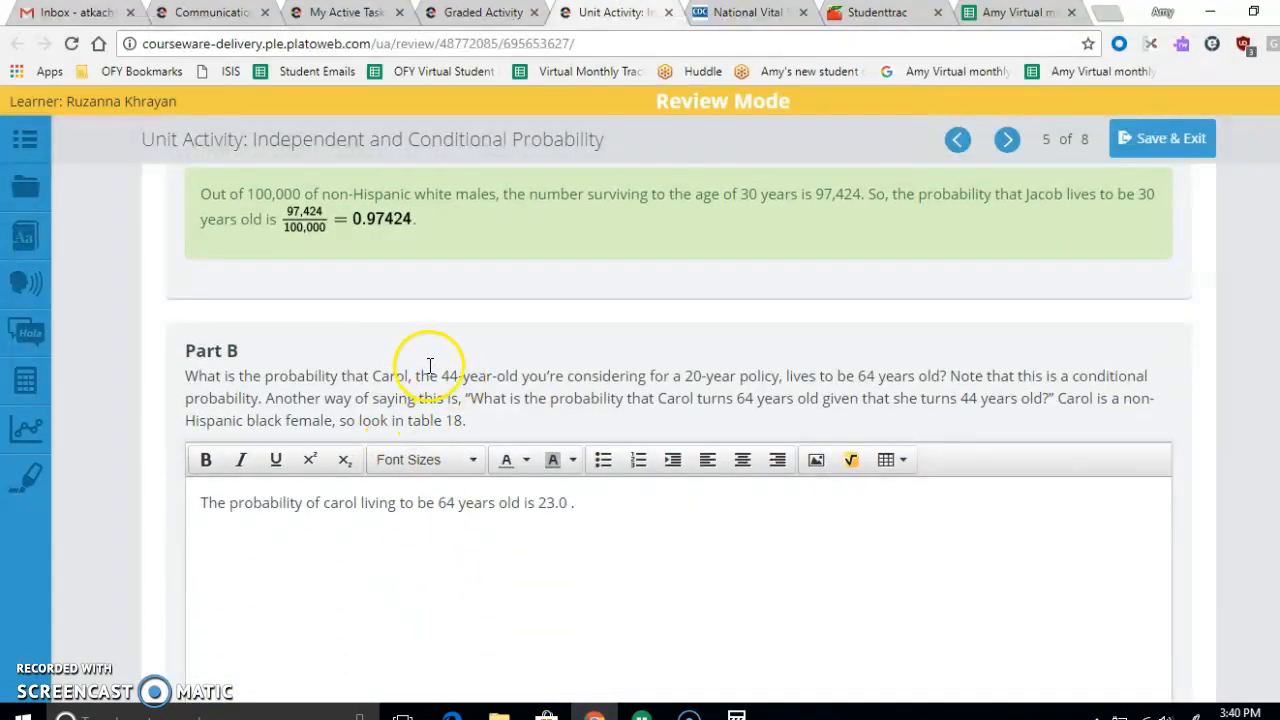
mouse_move(750, 420)
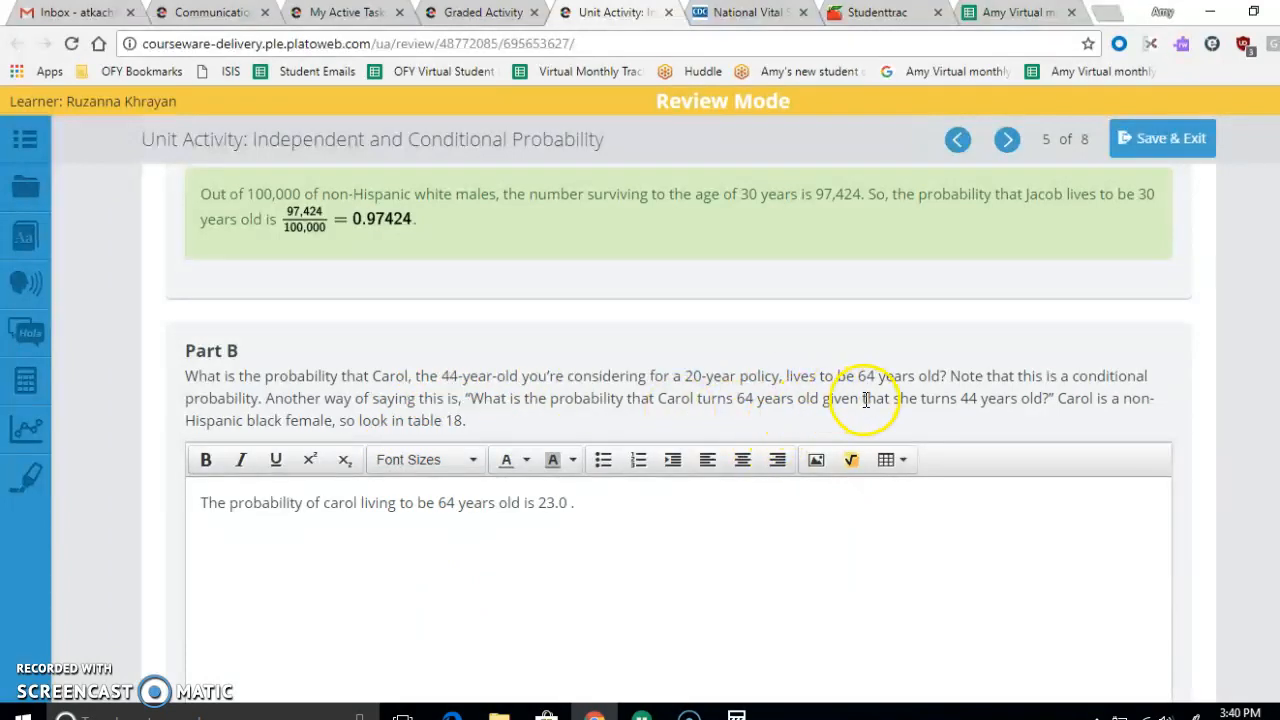
mouse_move(878, 386)
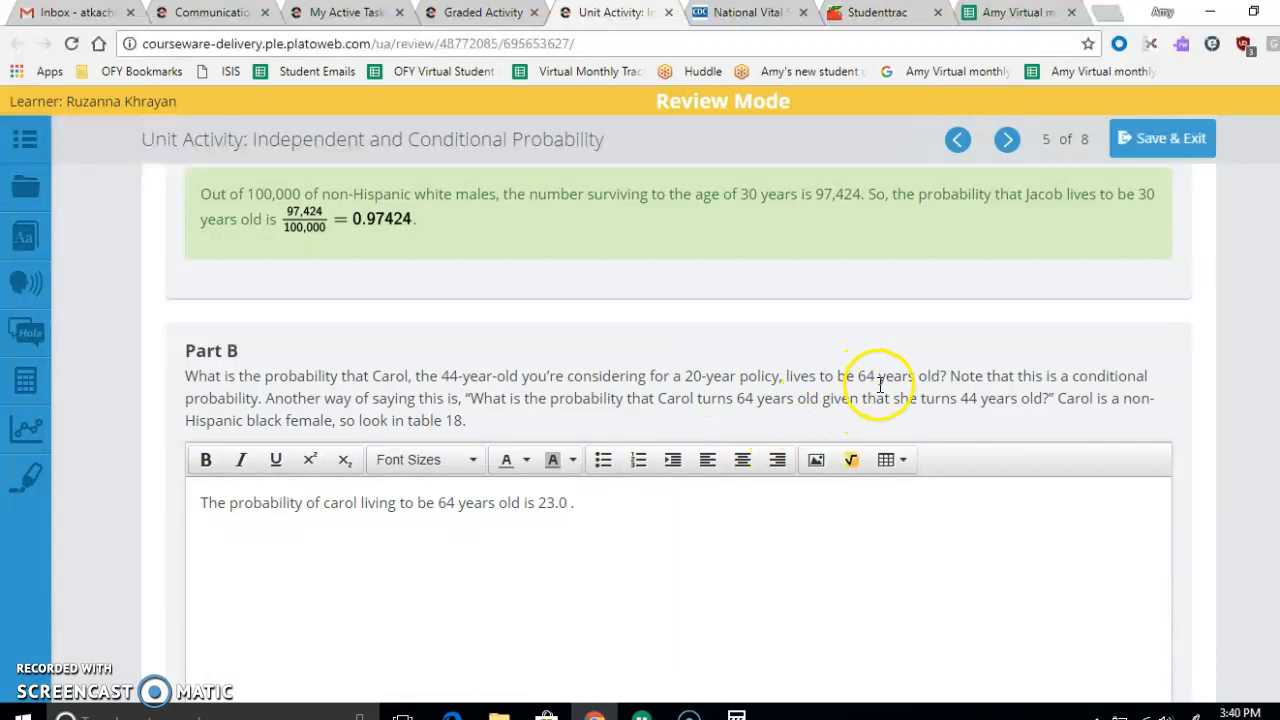
mouse_move(595, 350)
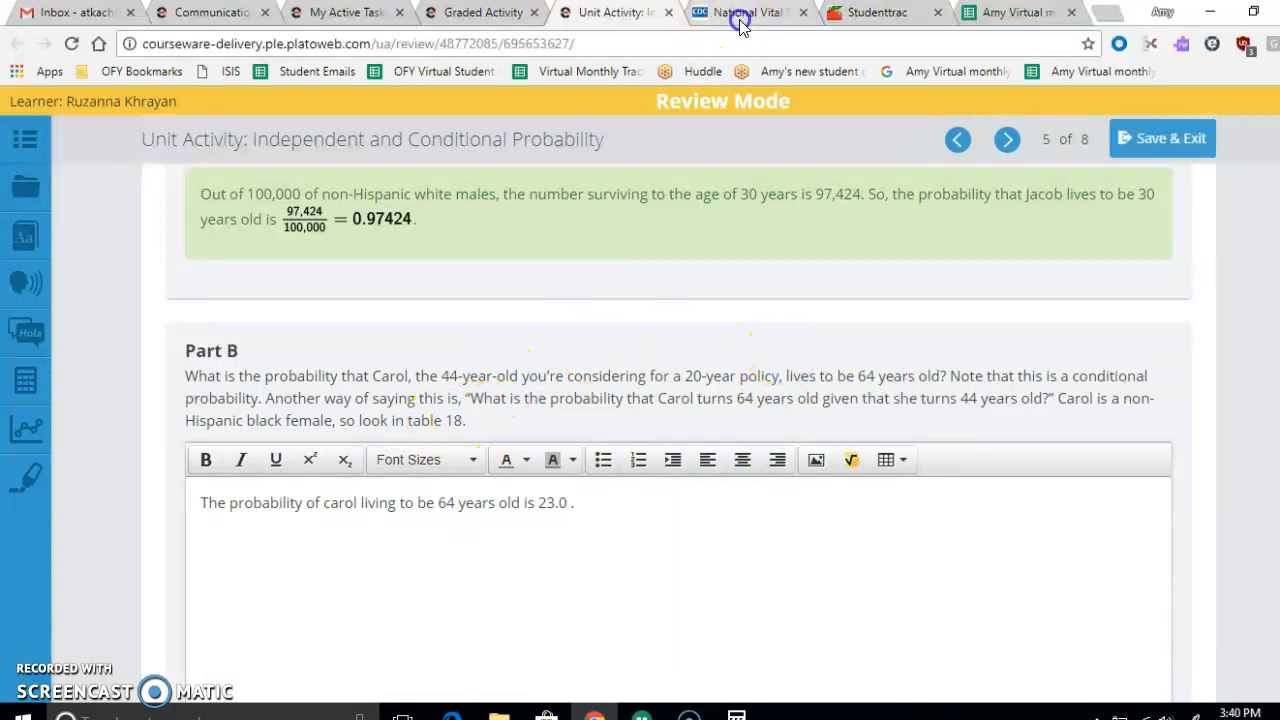
left_click(745, 12)
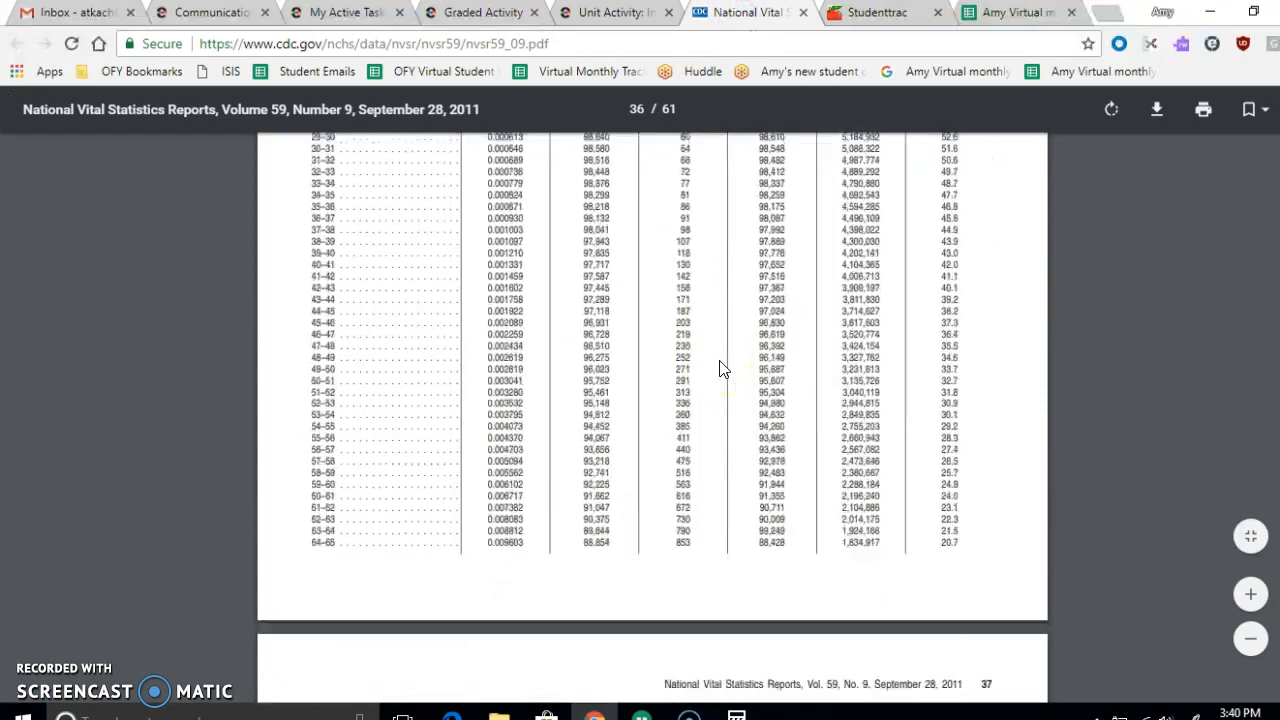
scroll("down", 3)
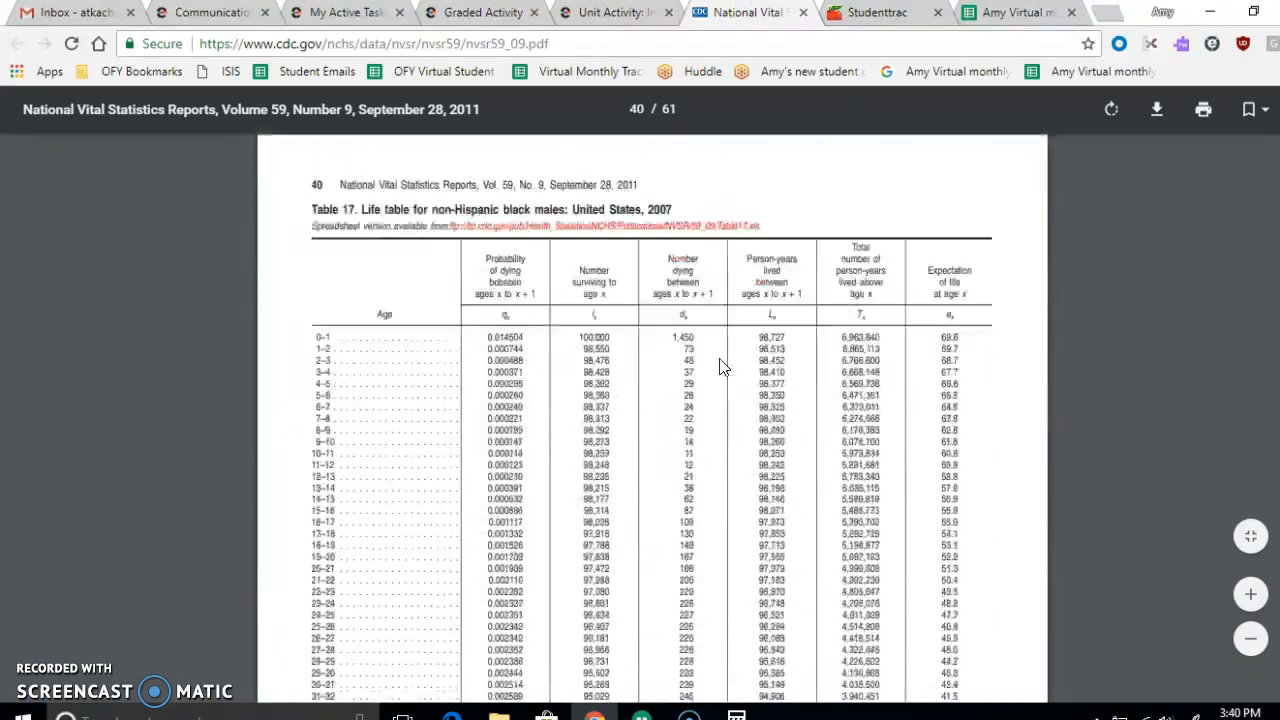
scroll("down", 3)
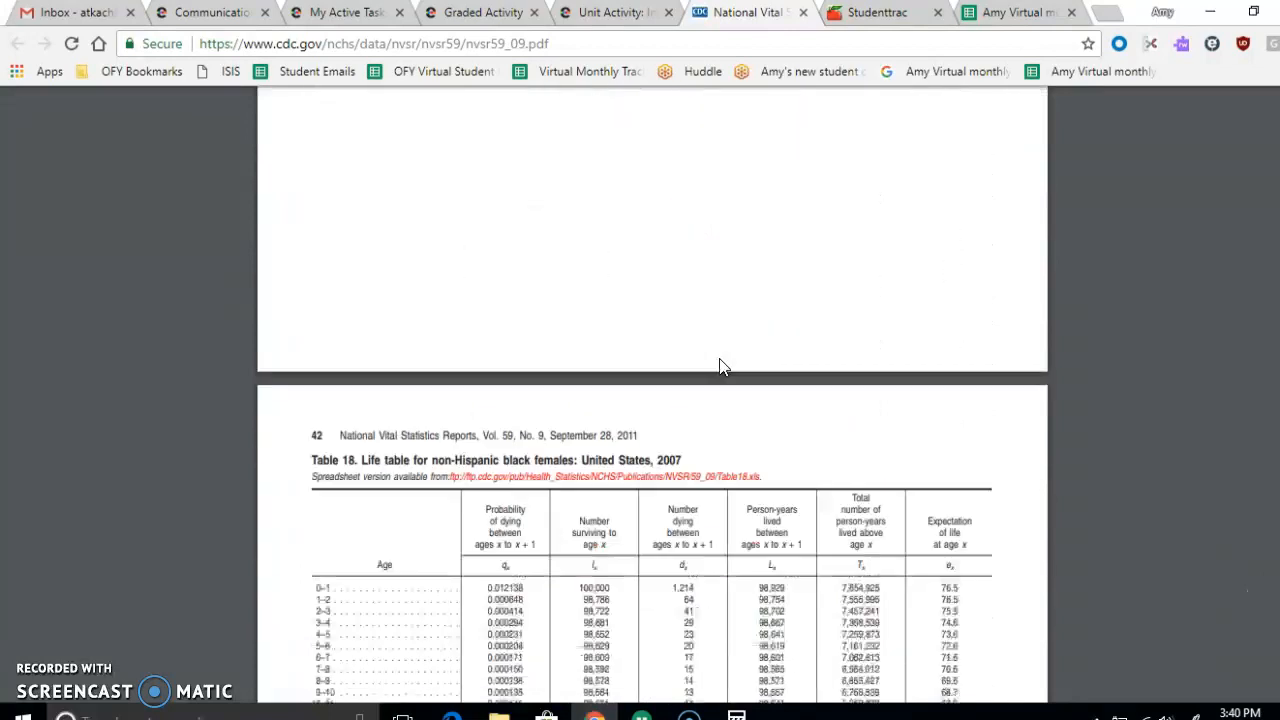
scroll("down", 3)
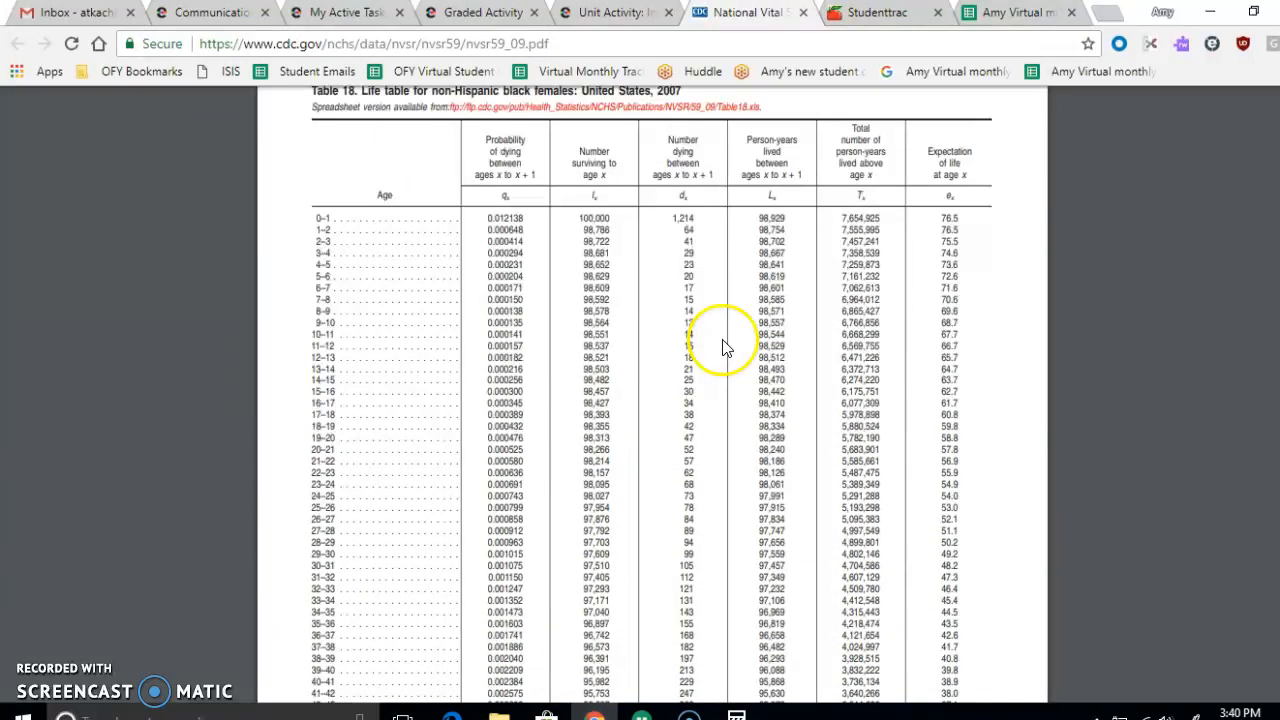
left_click(610, 12)
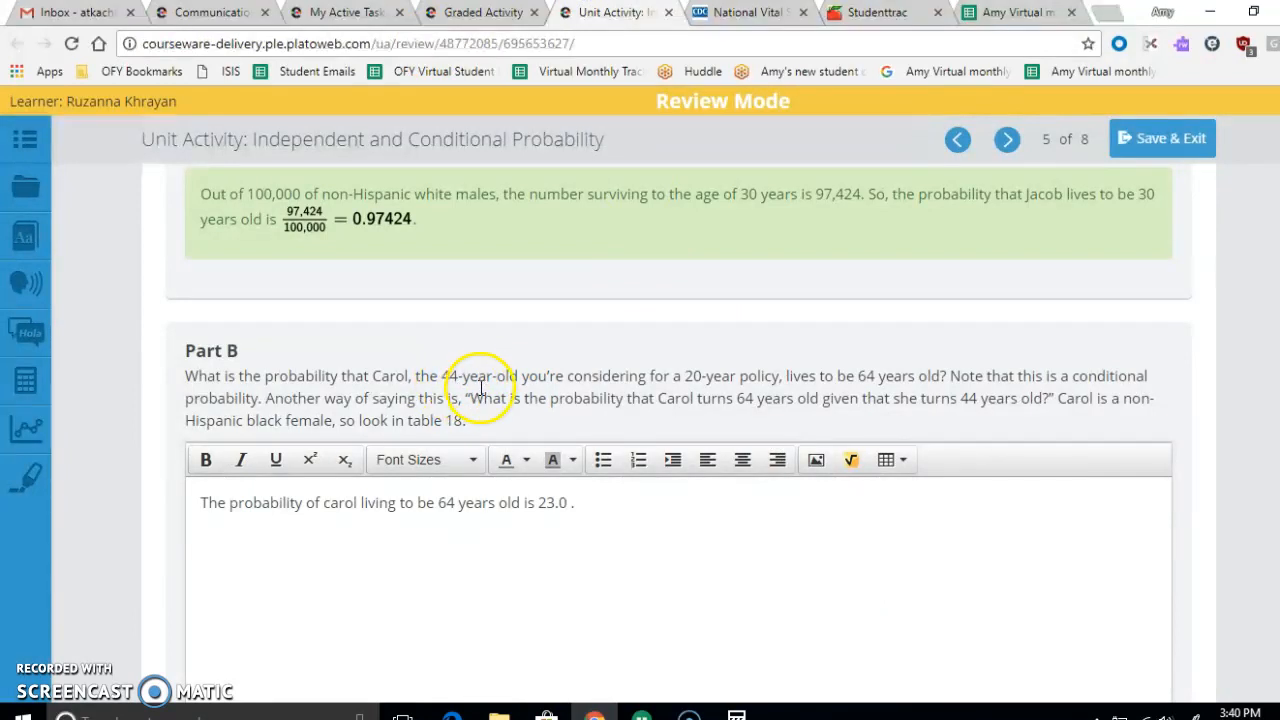
mouse_move(515, 365)
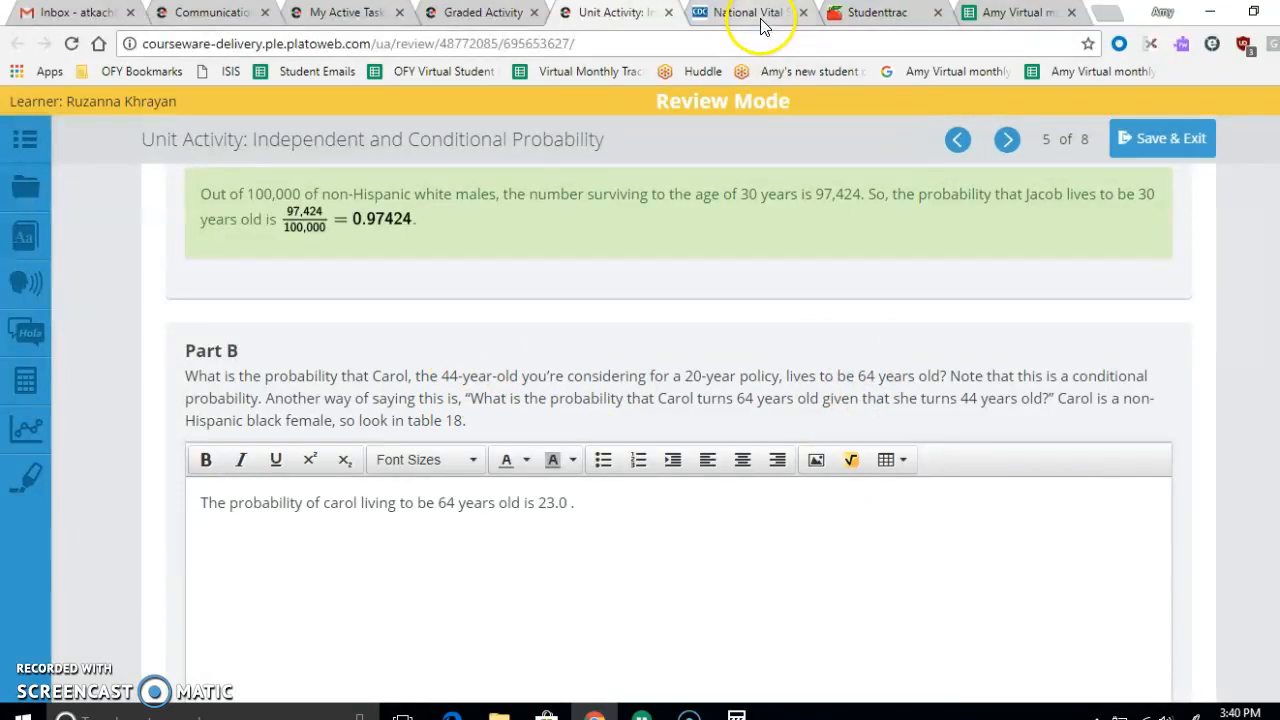
Scroll Table 18 in the CDC report to the age 64–65 row with 81,234 survivors
left_click(750, 12)
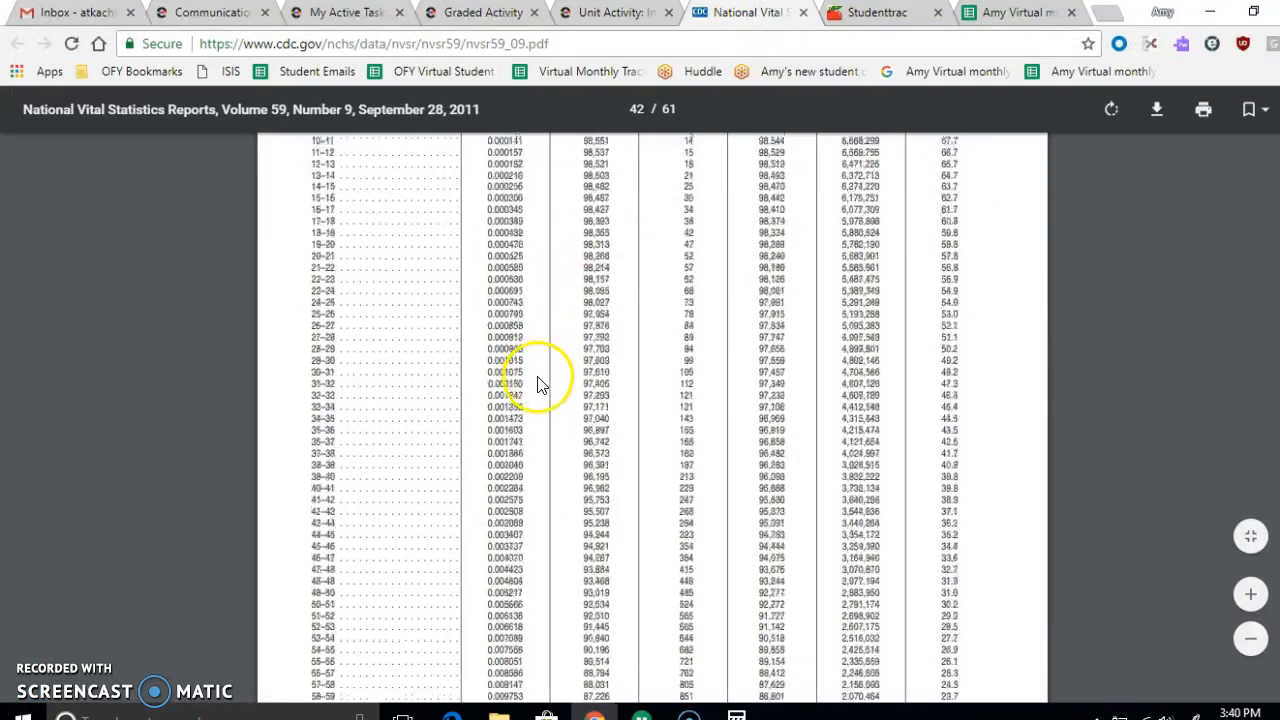
scroll("down", 3)
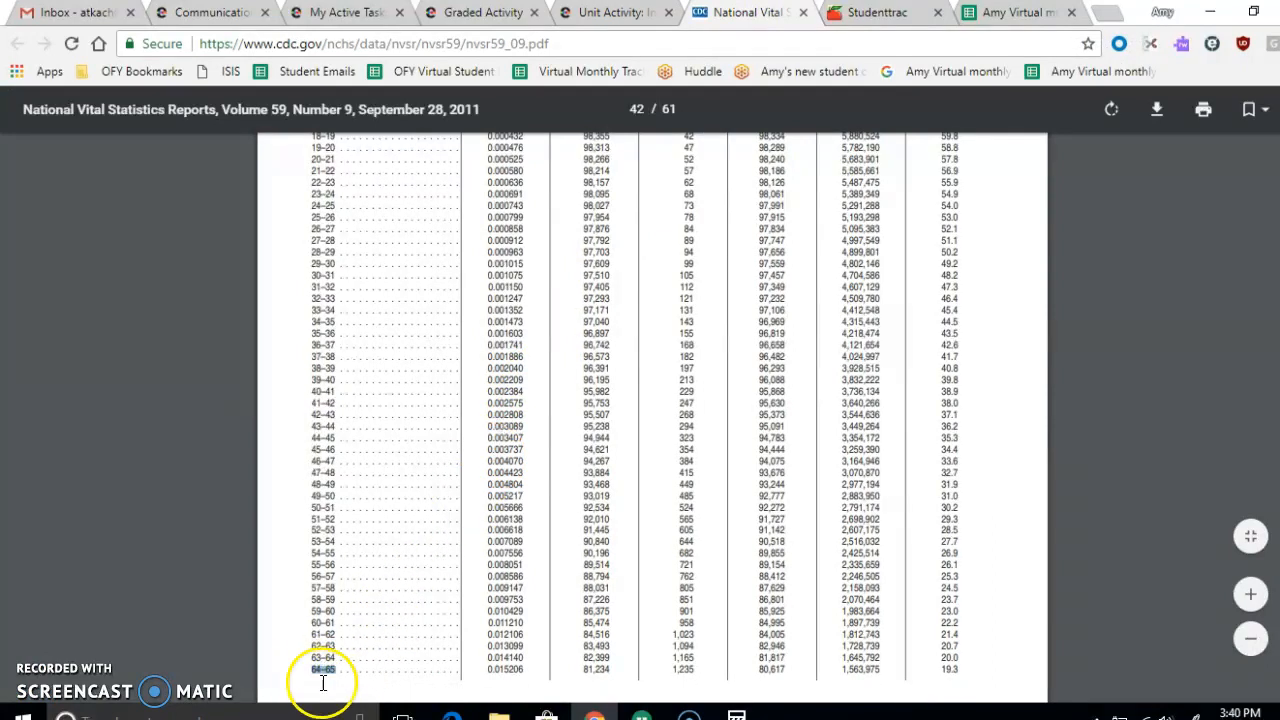
mouse_move(640, 690)
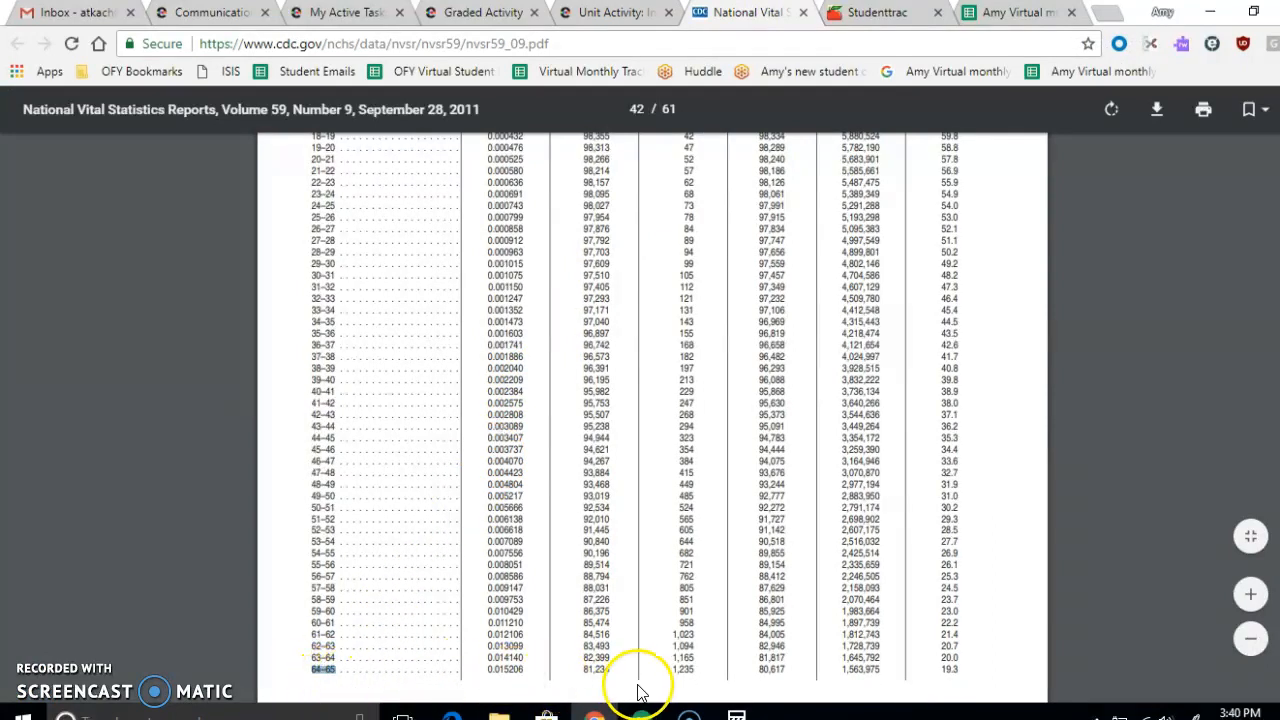
scroll("up", 3)
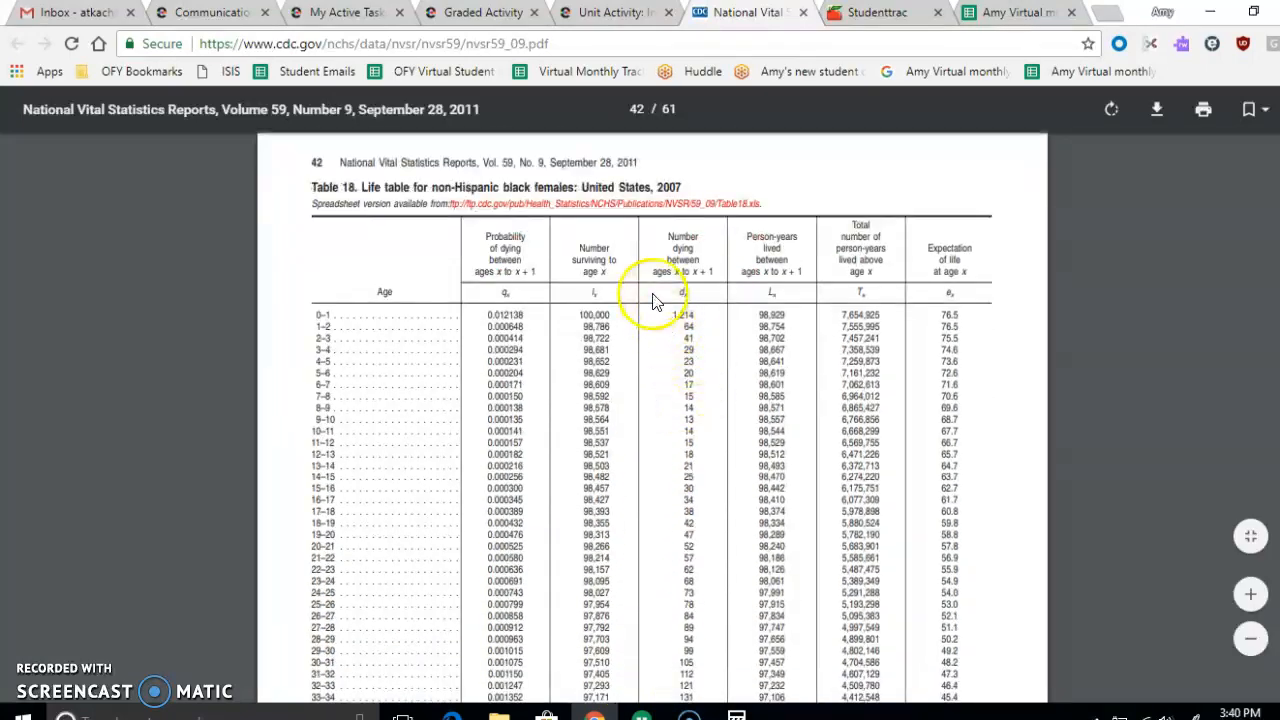
scroll("down", 3)
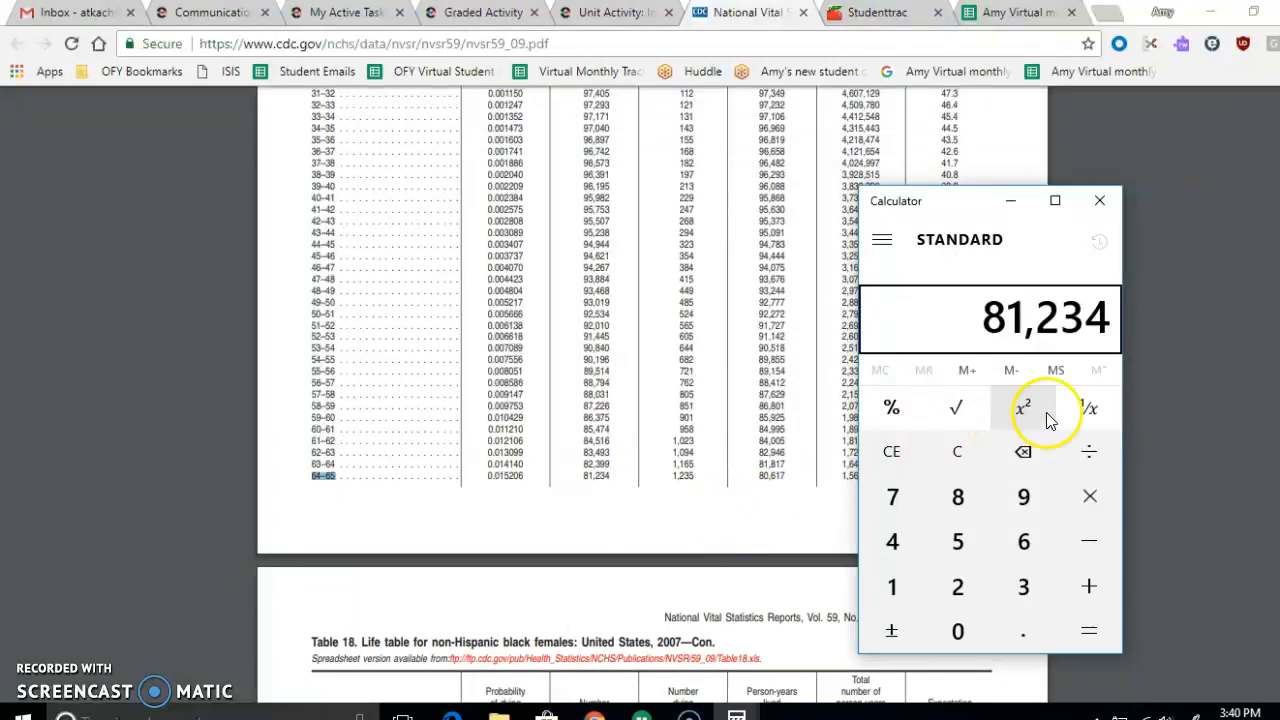
Divide 81,234 by 94,944 to get 0.8555990899, then return to the Part B activity
left_click(1089, 451)
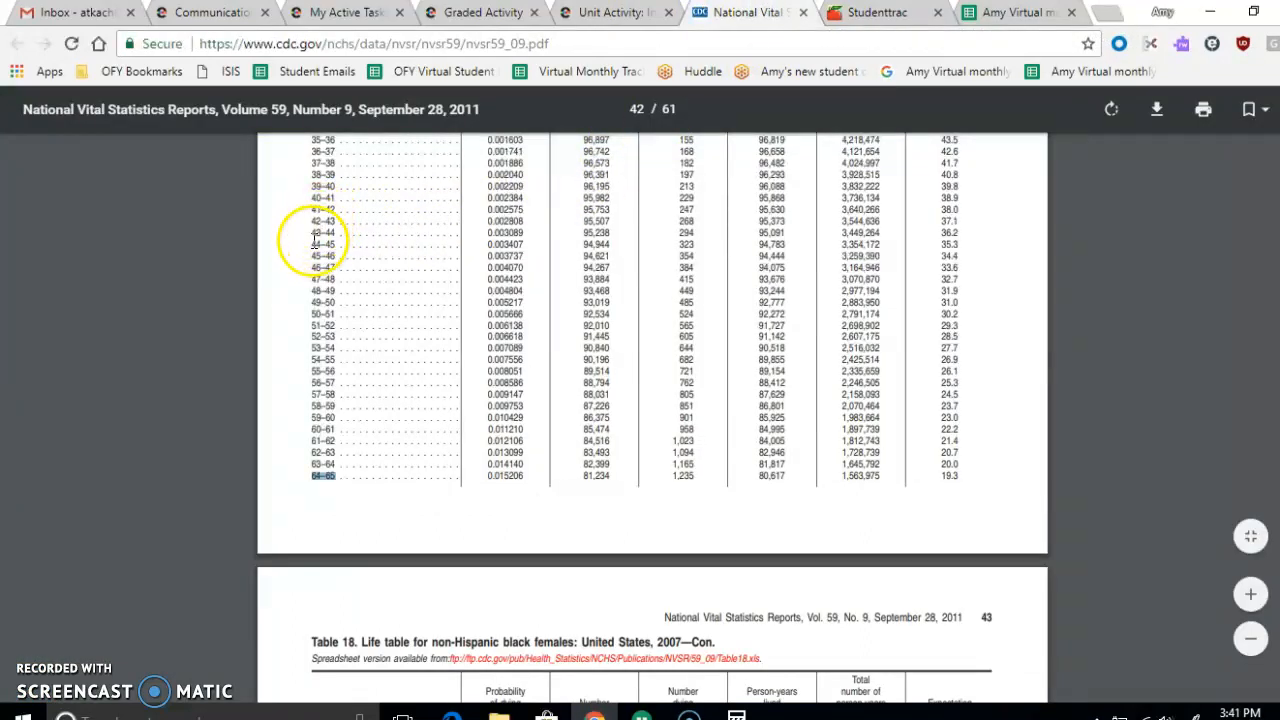
mouse_move(465, 260)
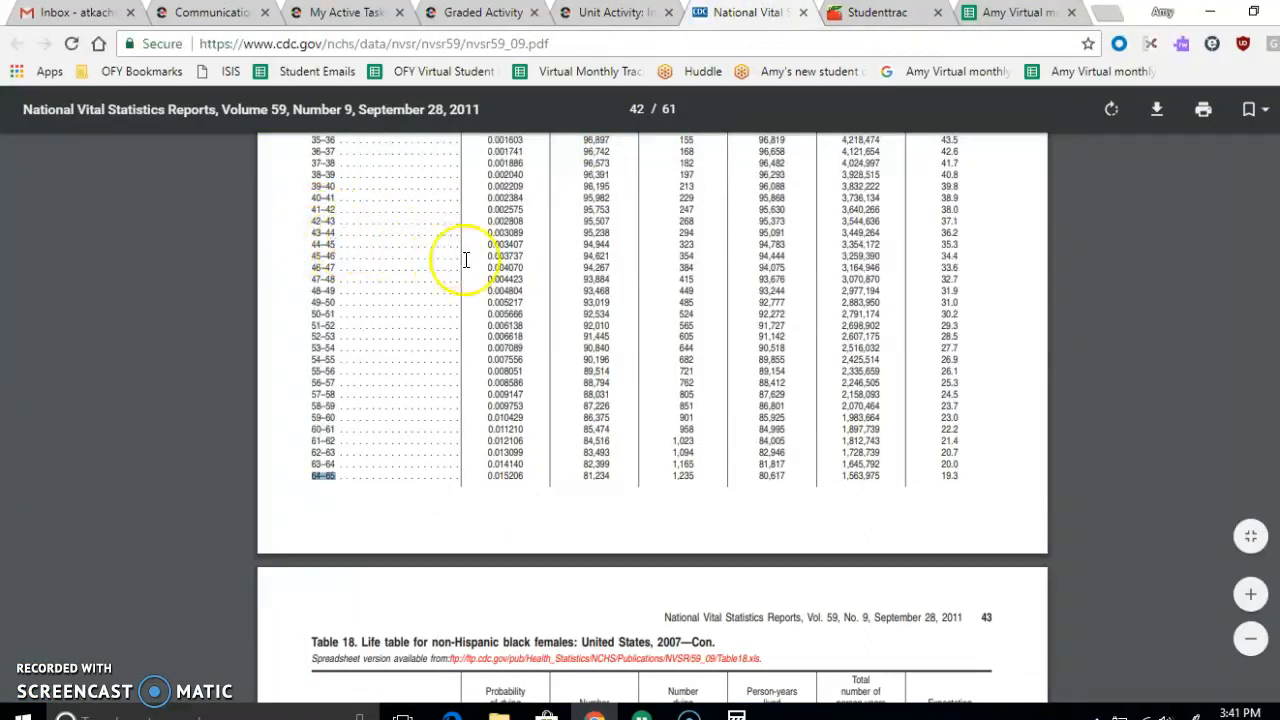
mouse_move(605, 245)
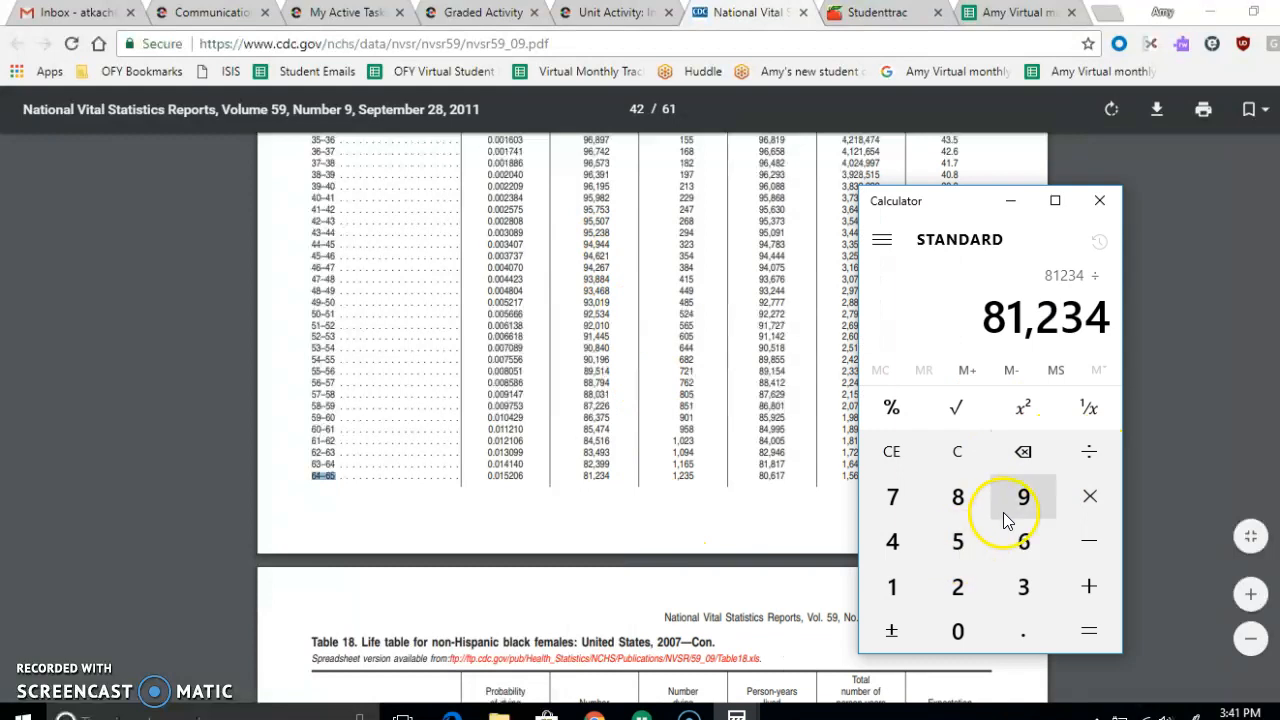
left_click(891, 541)
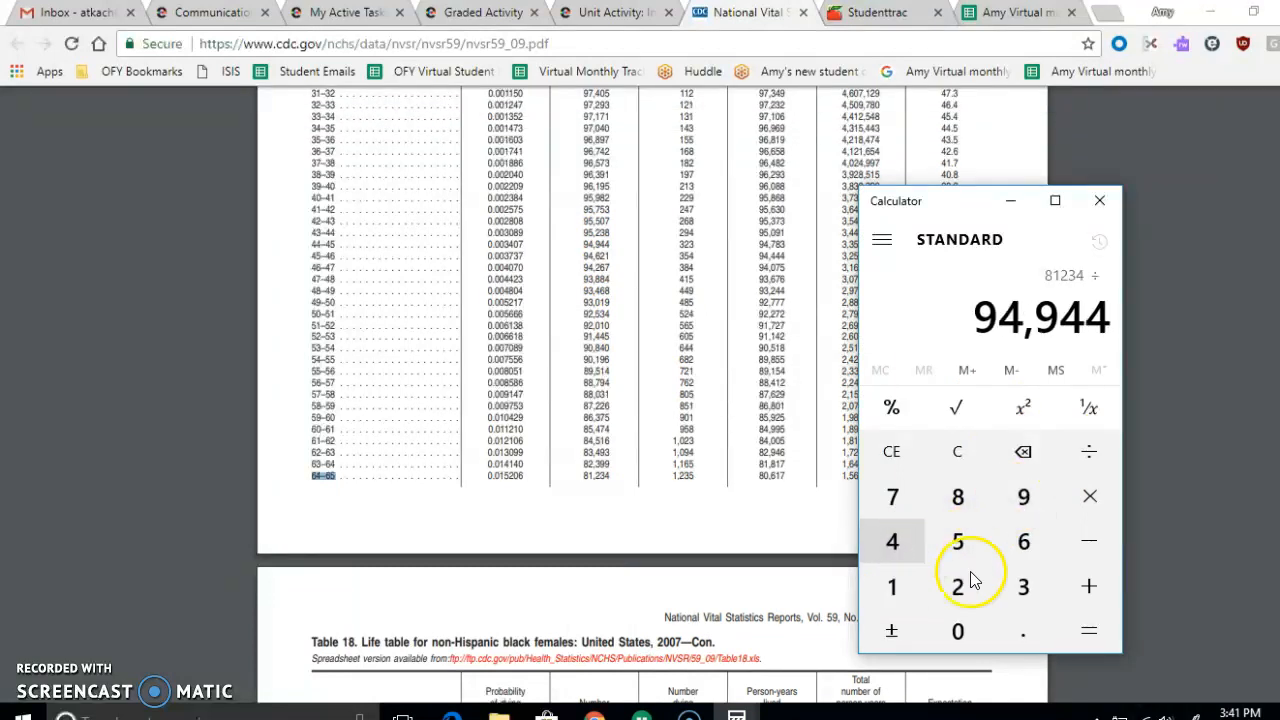
left_click(1089, 630)
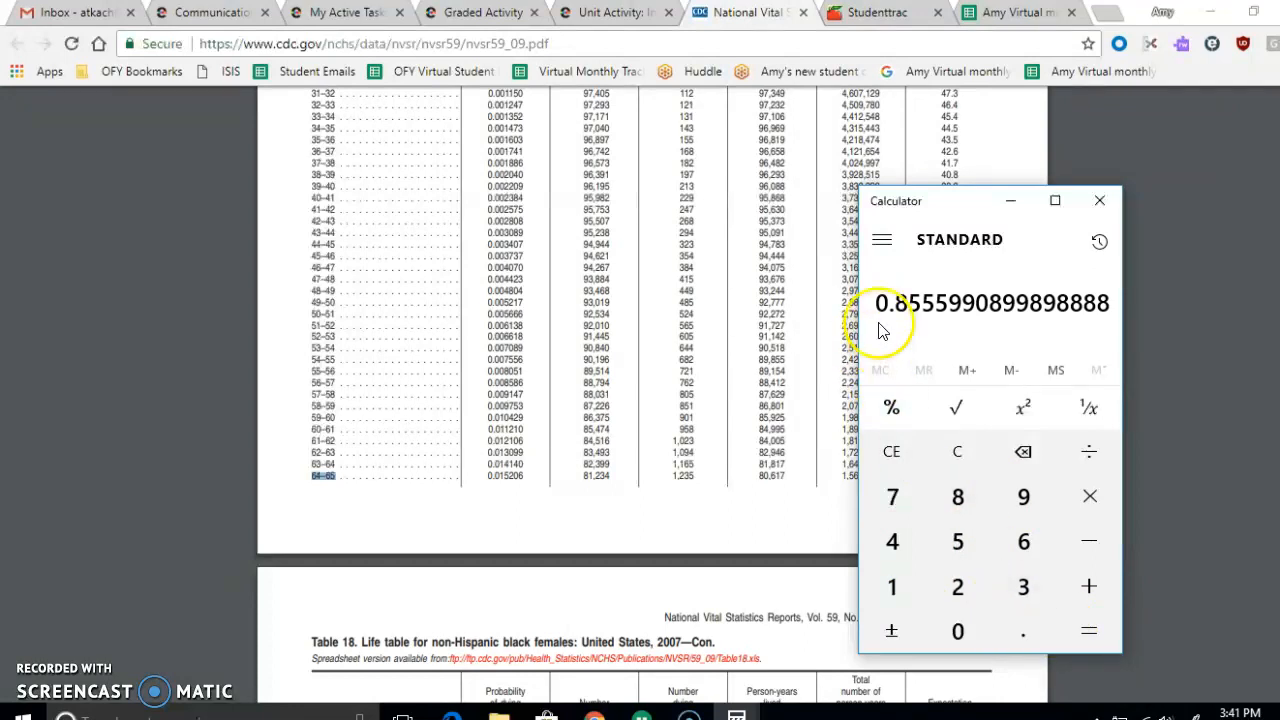
mouse_move(715, 220)
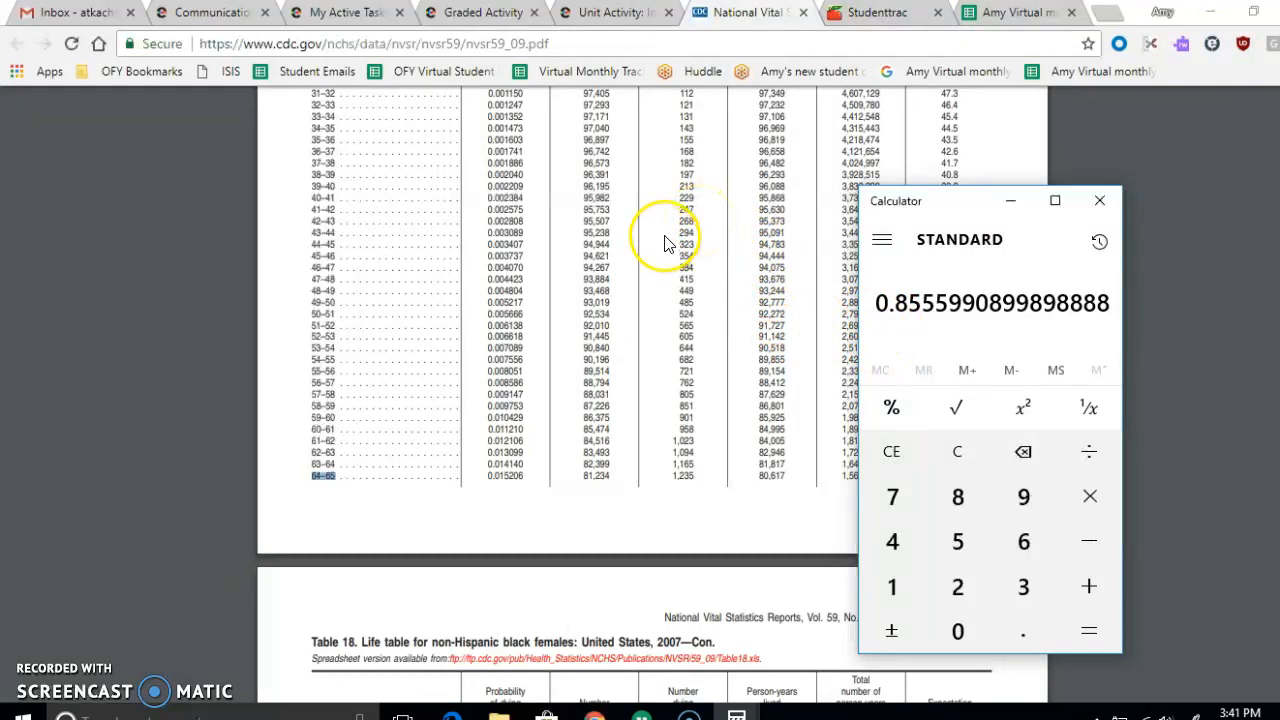
left_click(615, 12)
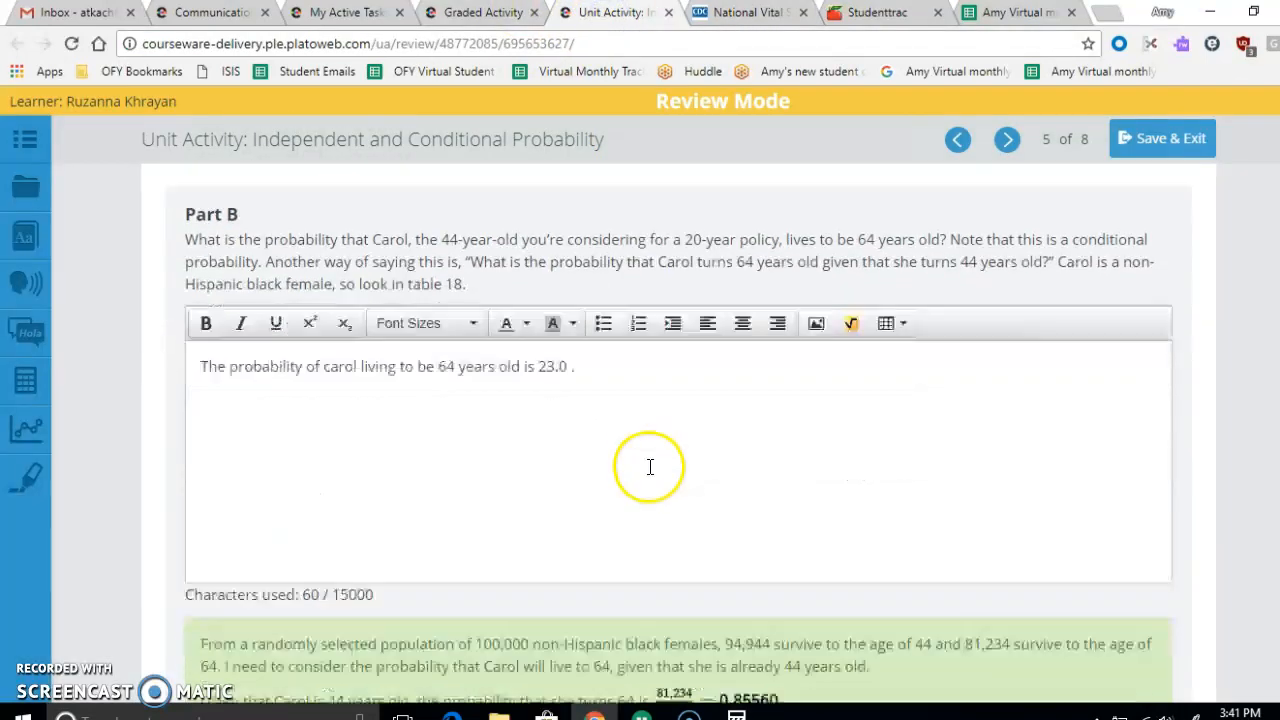
scroll("down", 3)
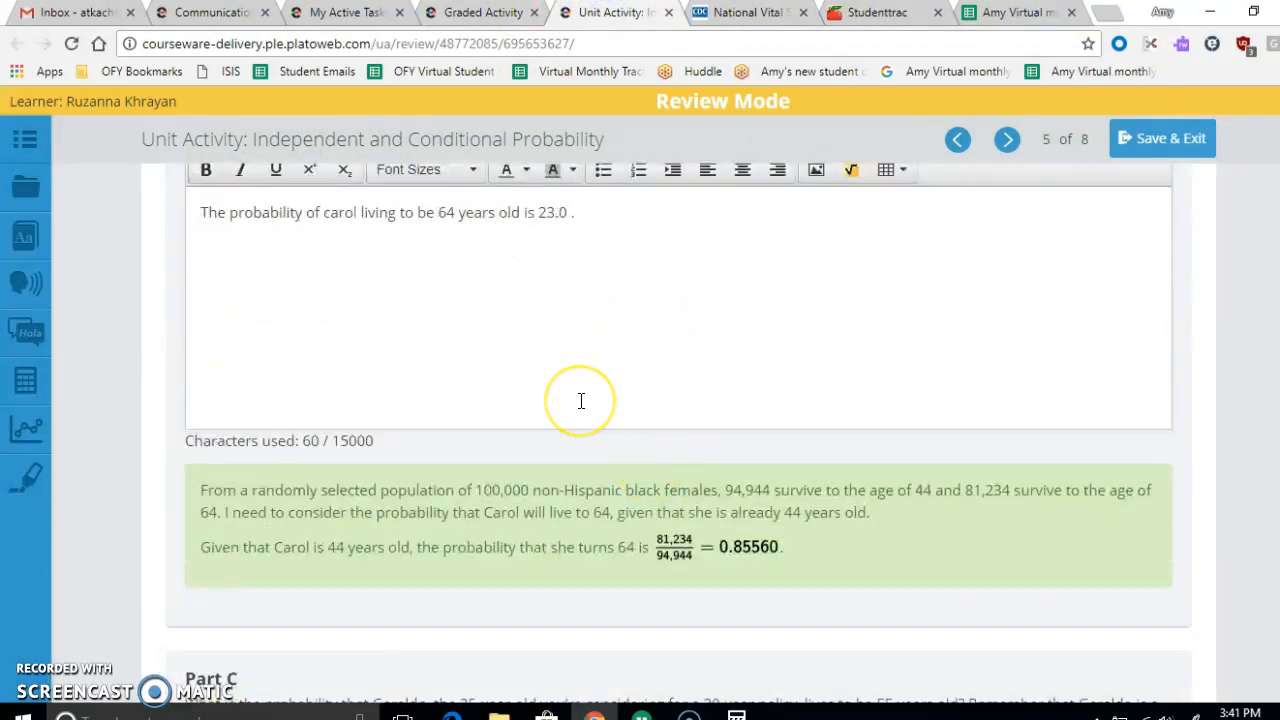
scroll("up", 3)
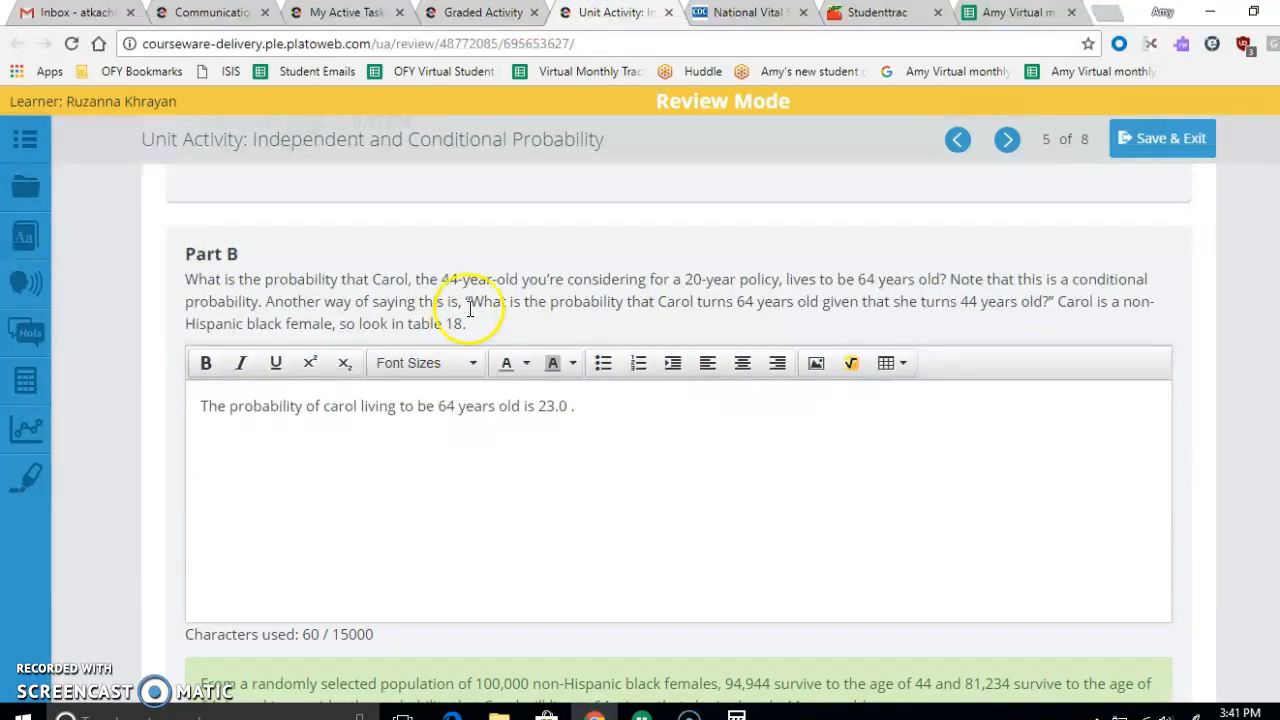
mouse_move(488, 265)
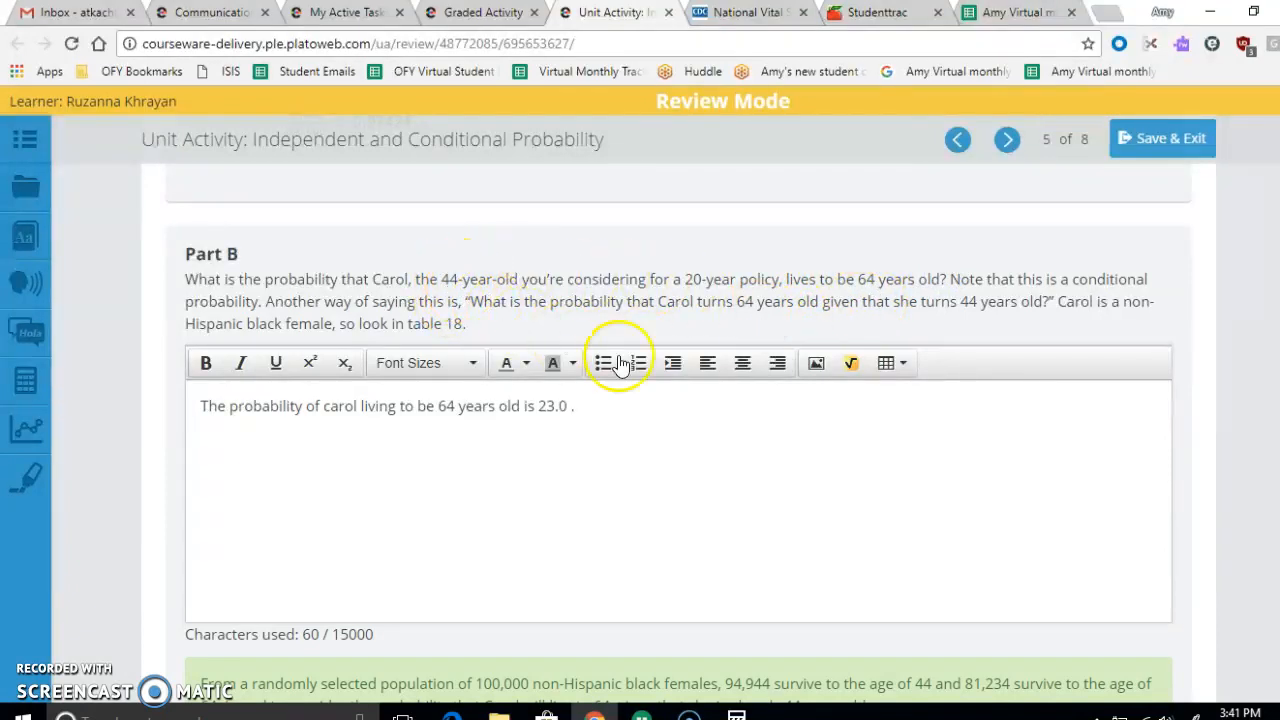
mouse_move(860, 280)
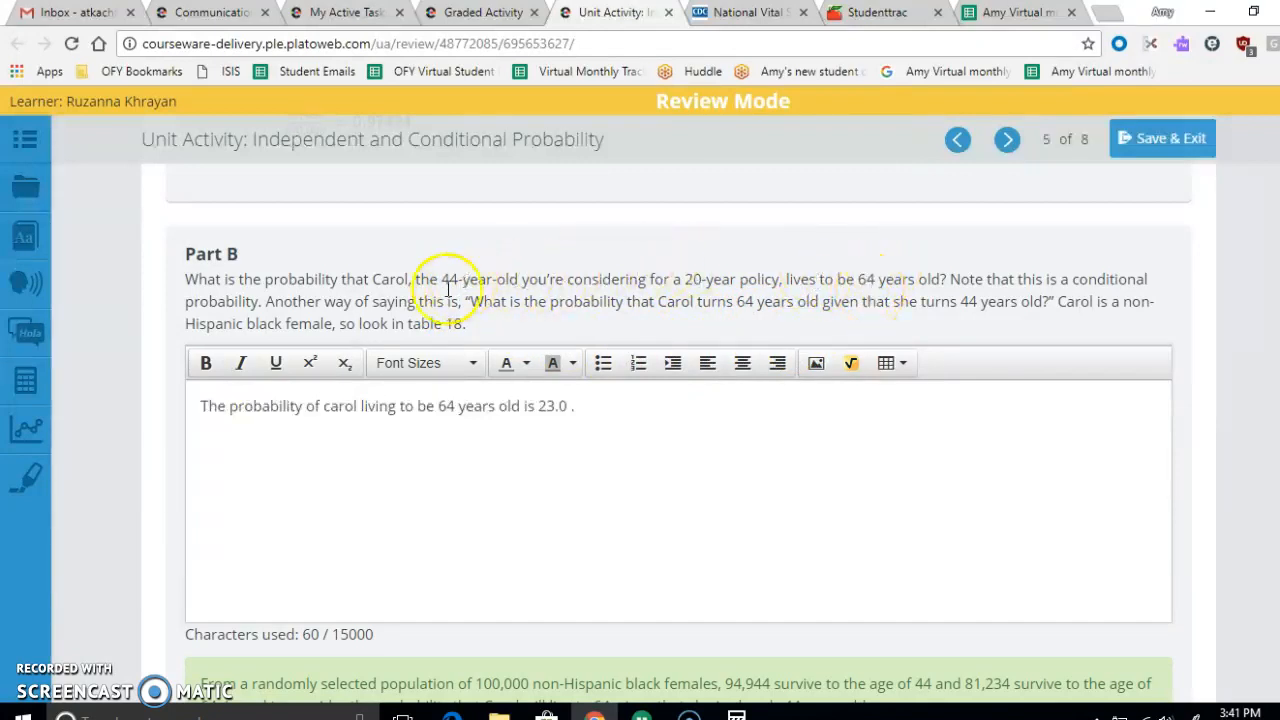
mouse_move(520, 270)
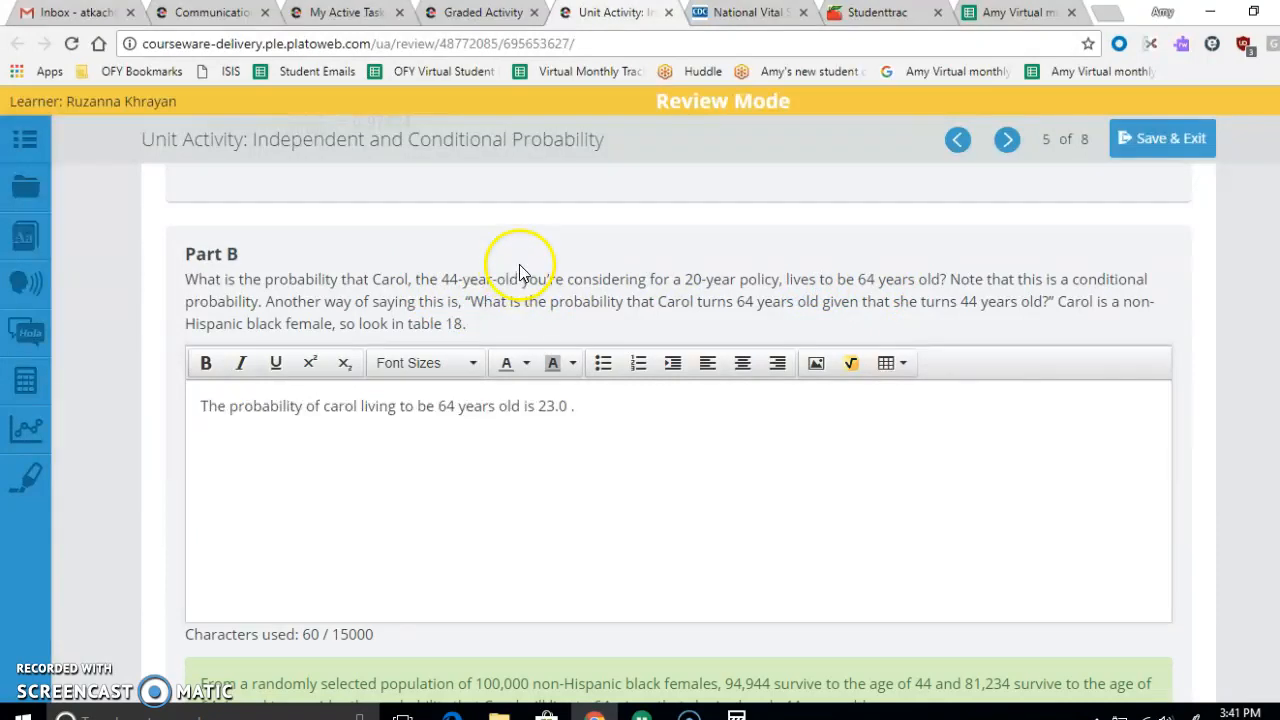
mouse_move(118, 676)
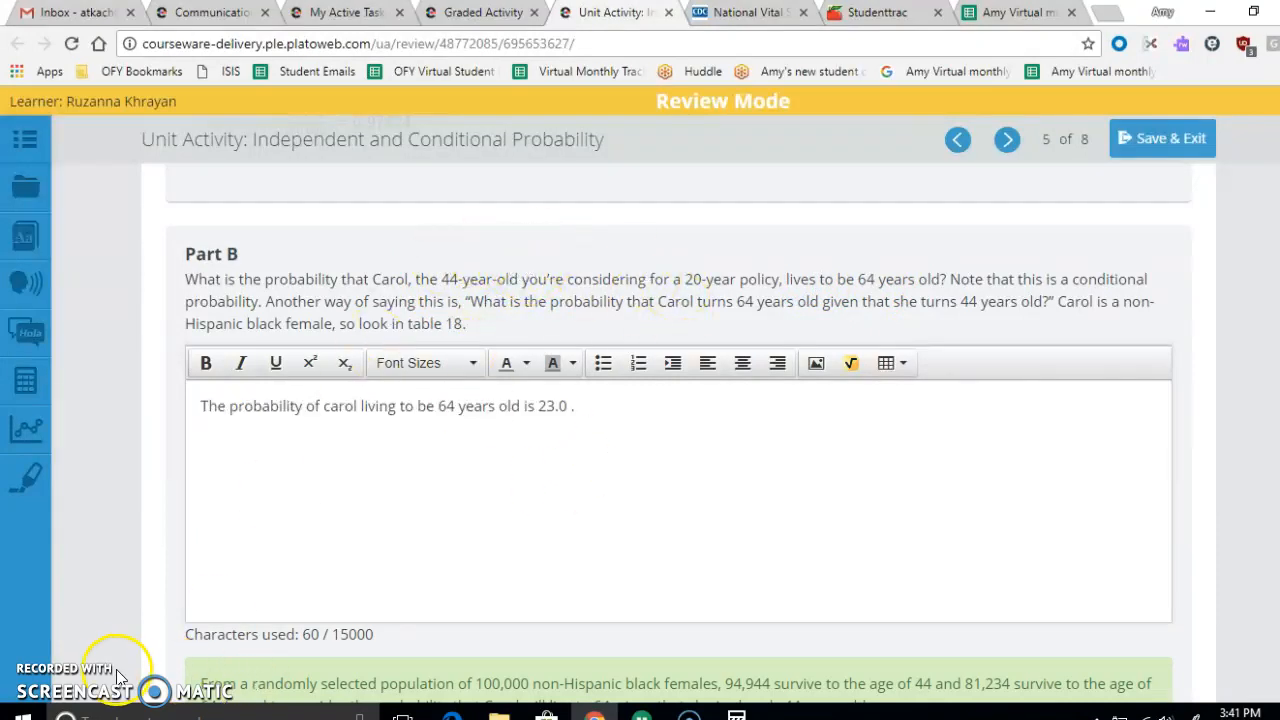